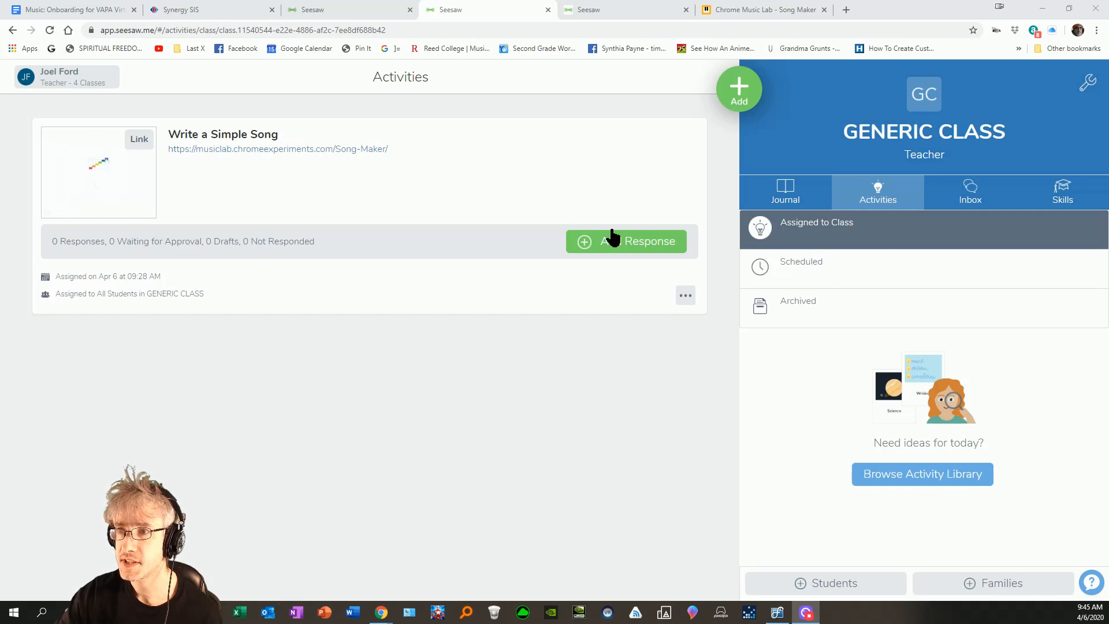
{"action": "mouse_move", "coordinate": [209, 156]}
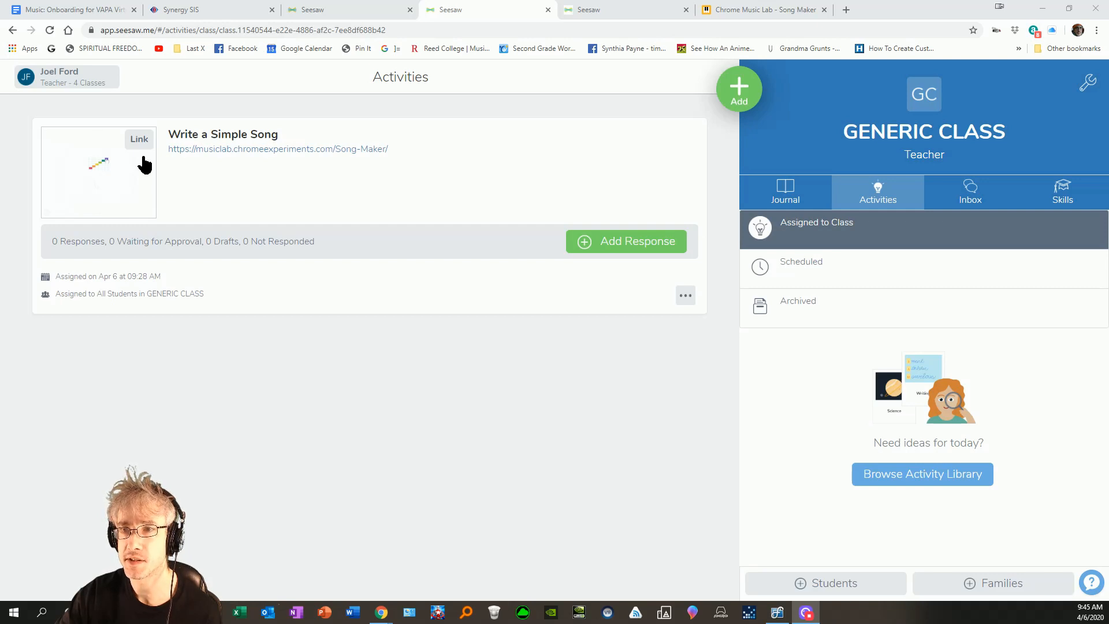
Launch Song Maker from the link thumbnail on the Write a Simple Song activity.
{"action": "left_click", "coordinate": [277, 149]}
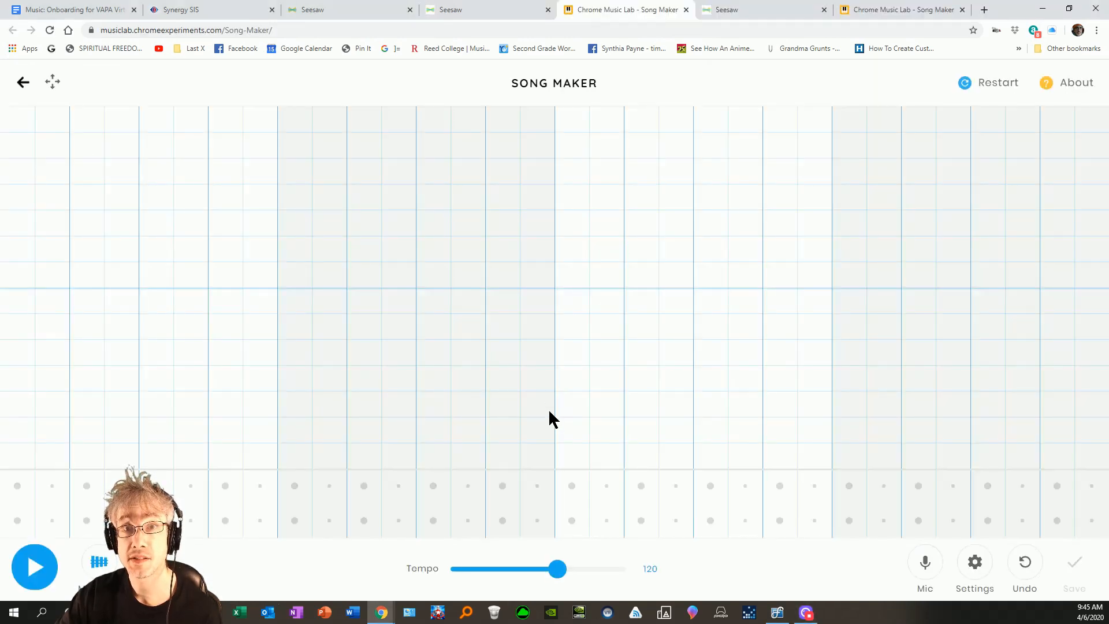
{"action": "mouse_move", "coordinate": [440, 337]}
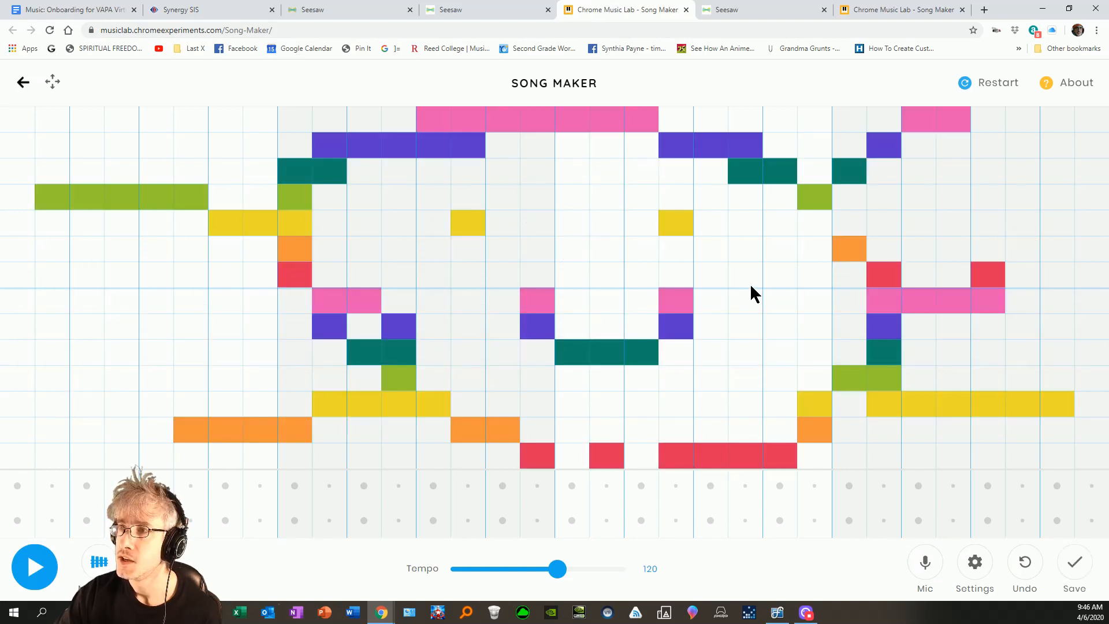
{"action": "mouse_move", "coordinate": [633, 254]}
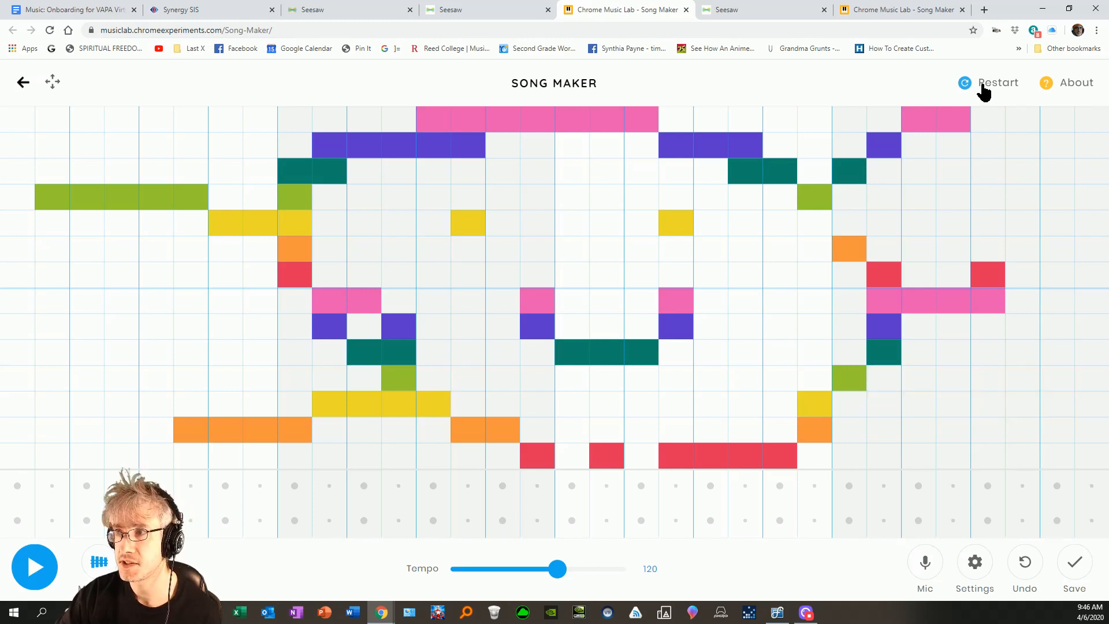
Wipe the sample song so the Song Maker grid is empty.
{"action": "left_click", "coordinate": [998, 82]}
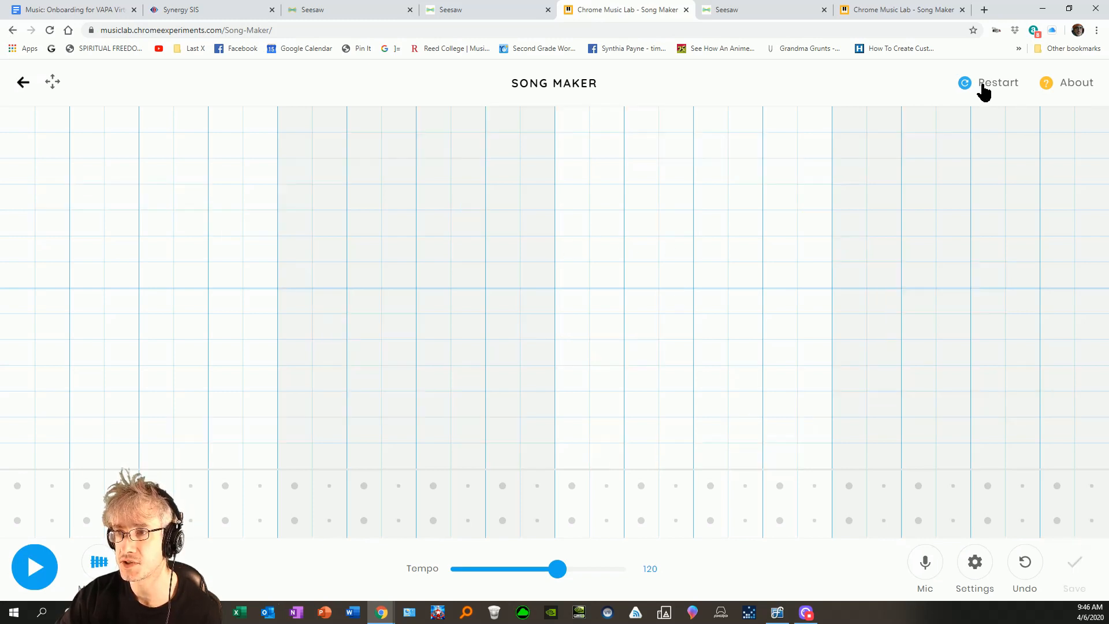
{"action": "mouse_move", "coordinate": [427, 294]}
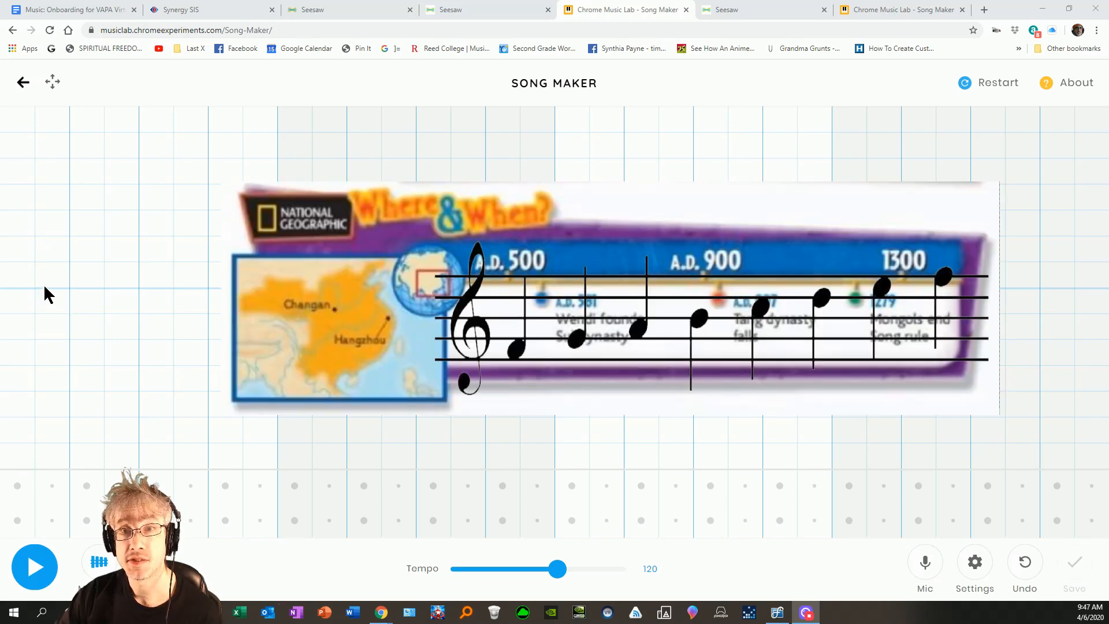
{"action": "mouse_move", "coordinate": [62, 277]}
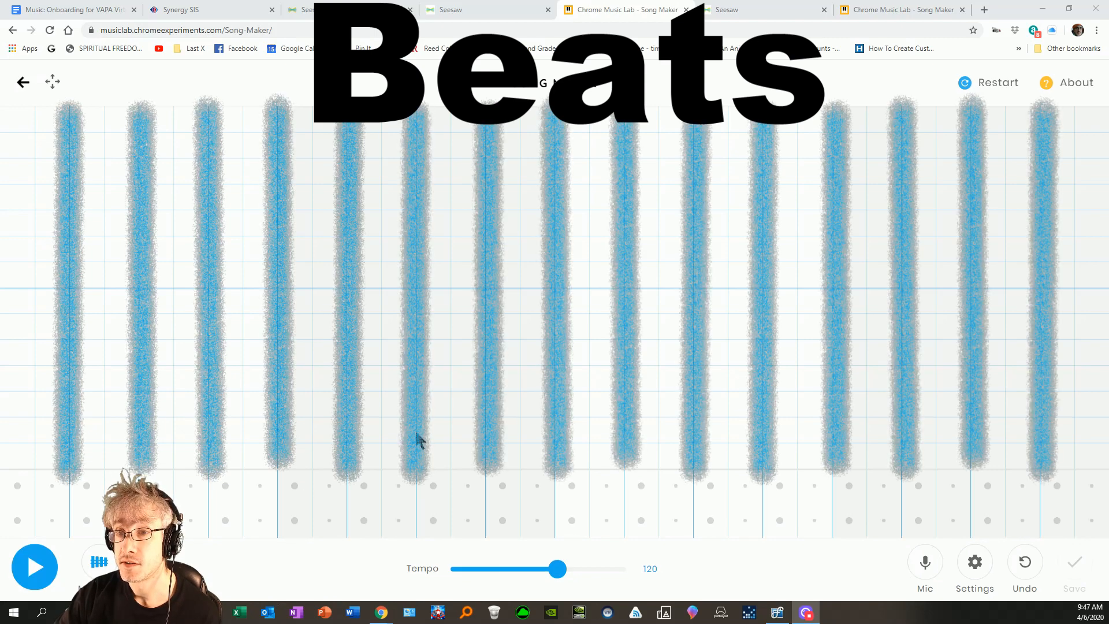
{"action": "mouse_move", "coordinate": [10, 288]}
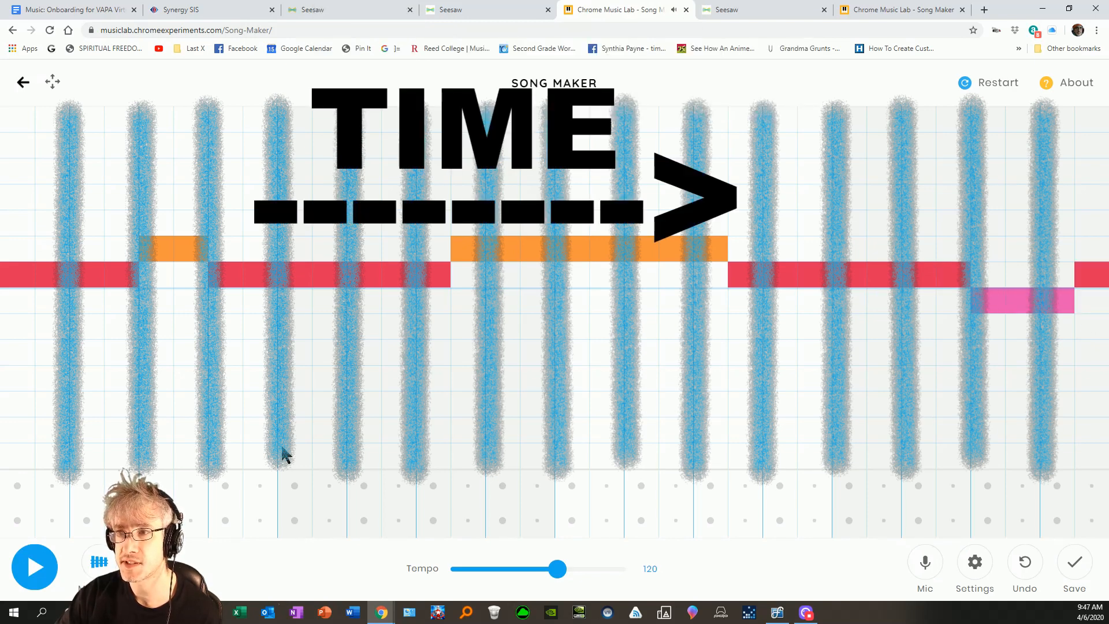
{"action": "mouse_move", "coordinate": [534, 254]}
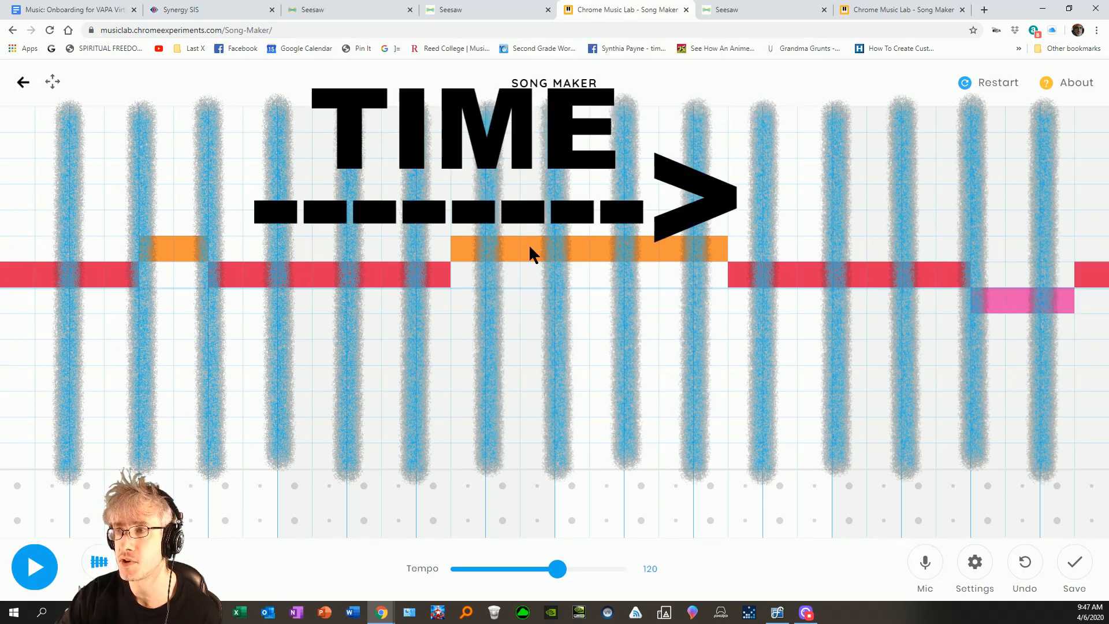
{"action": "left_click", "coordinate": [33, 566]}
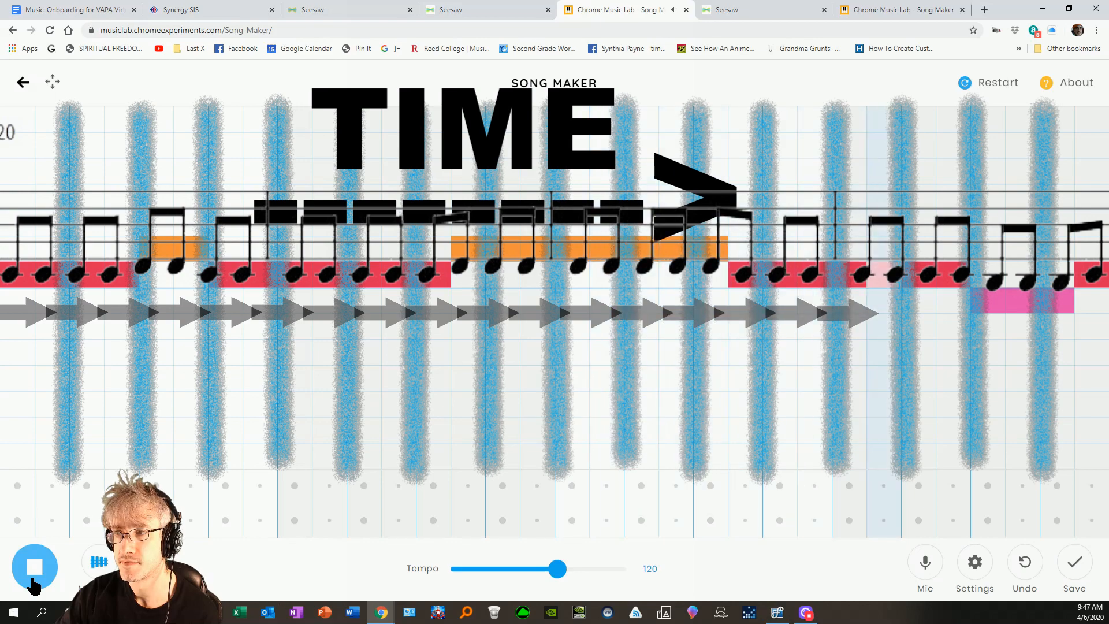
{"action": "left_click", "coordinate": [33, 566]}
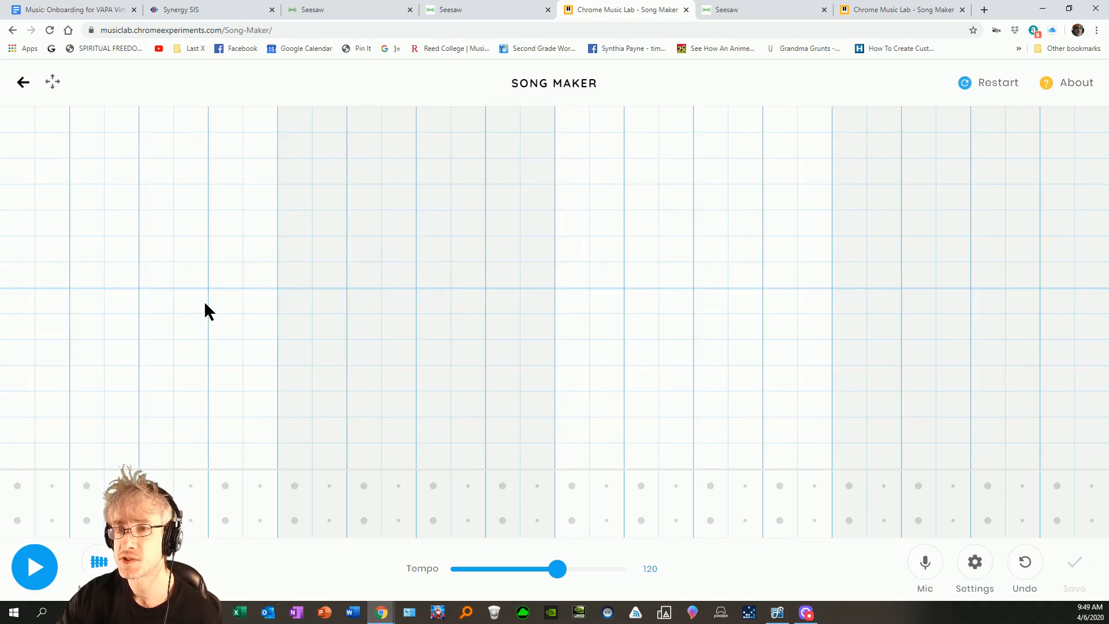
{"action": "mouse_move", "coordinate": [66, 302]}
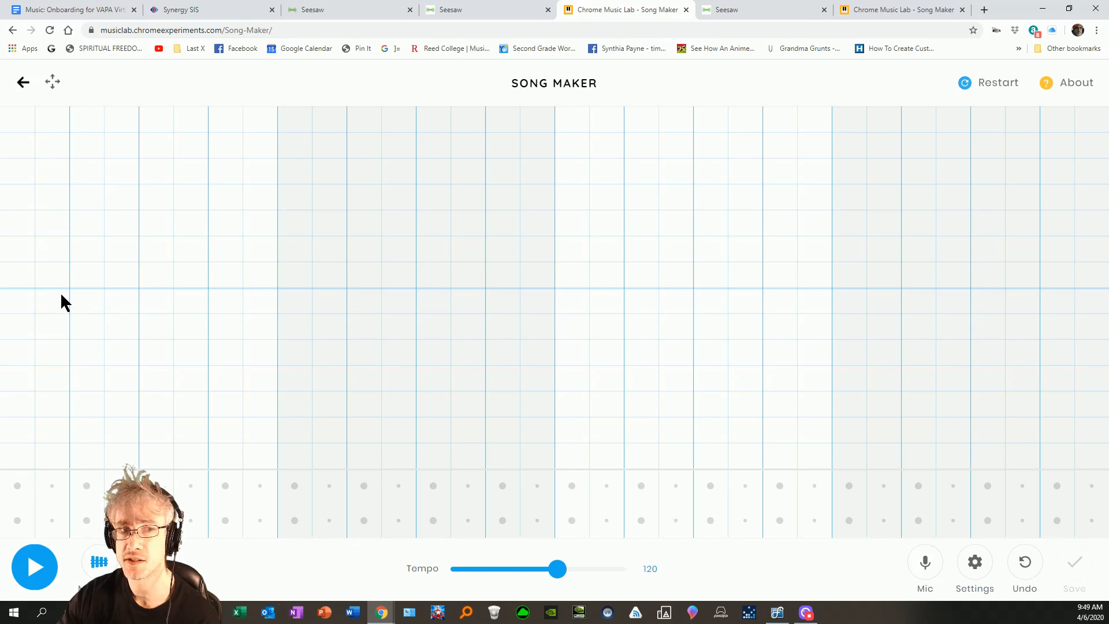
Place an ascending Do, Re, Mi, Fa, So scale stepping up across the grid.
{"action": "left_click", "coordinate": [17, 453]}
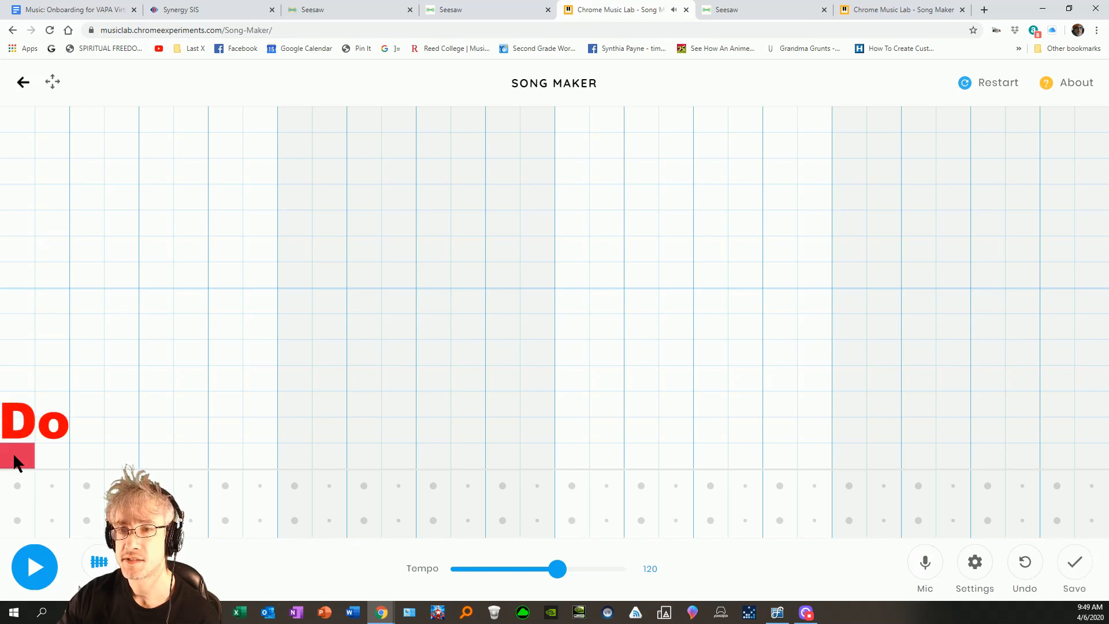
{"action": "left_click", "coordinate": [87, 424]}
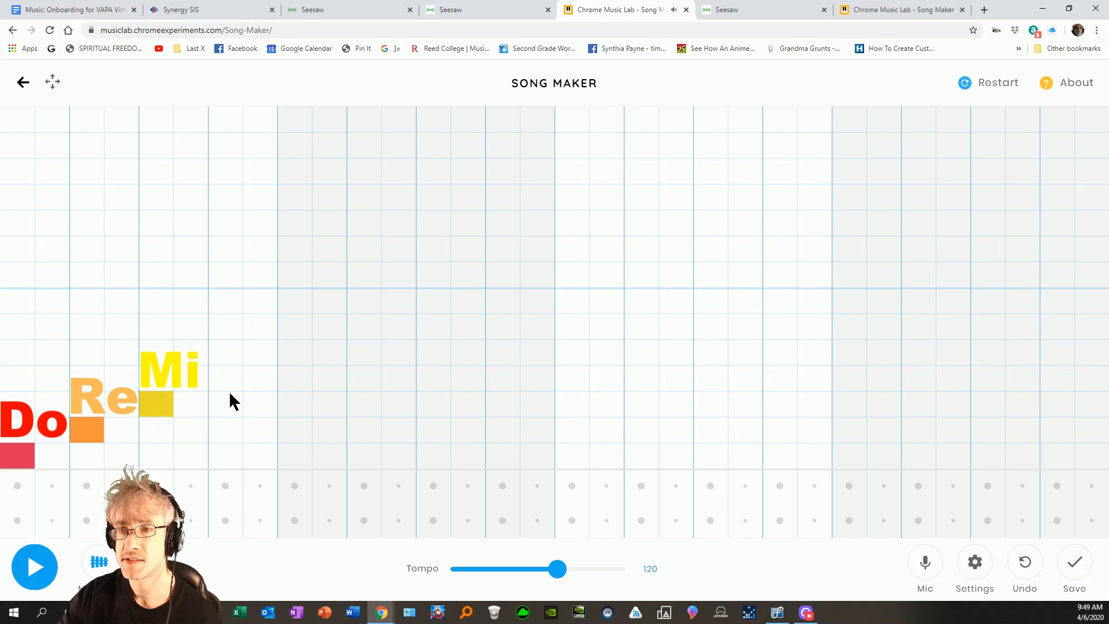
{"action": "left_click", "coordinate": [225, 377]}
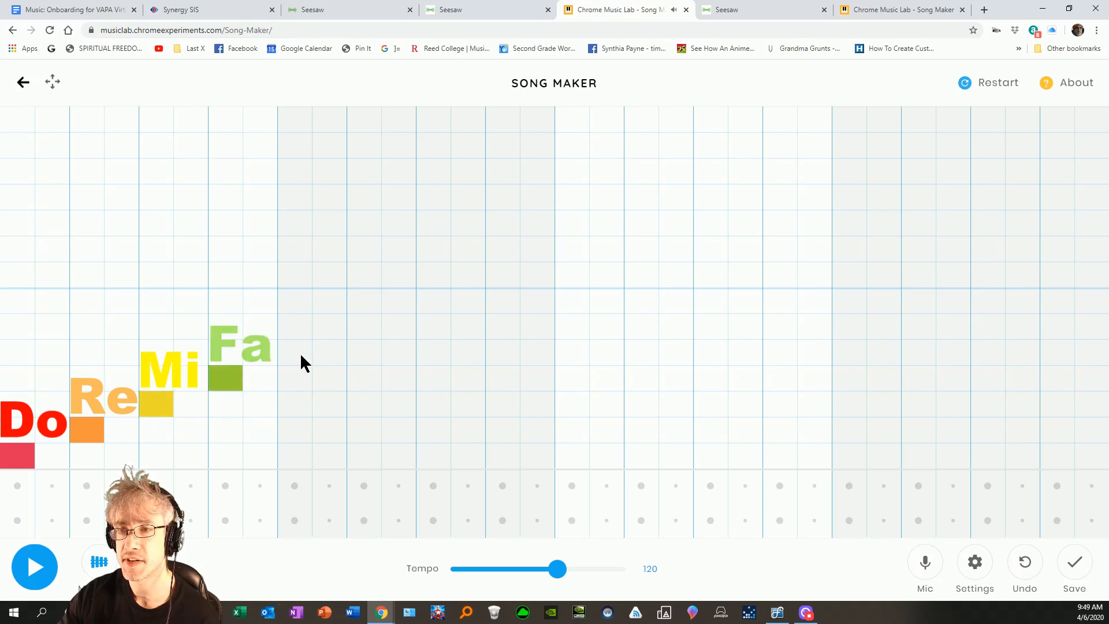
{"action": "left_click", "coordinate": [293, 354]}
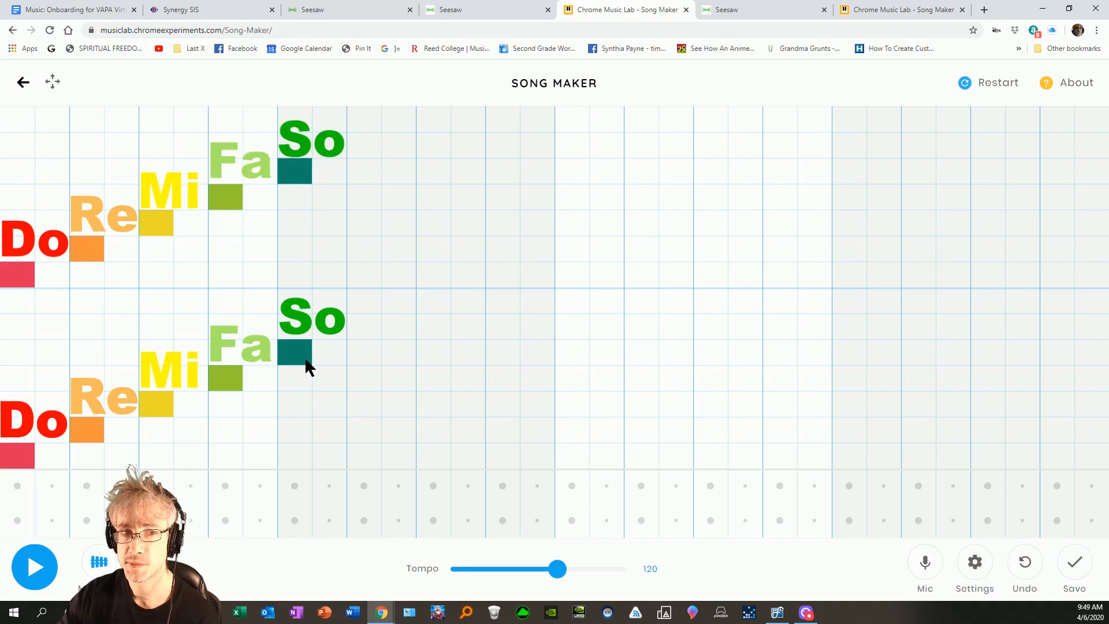
Play back the Do-to-So scale and then stop it.
{"action": "left_click", "coordinate": [34, 567]}
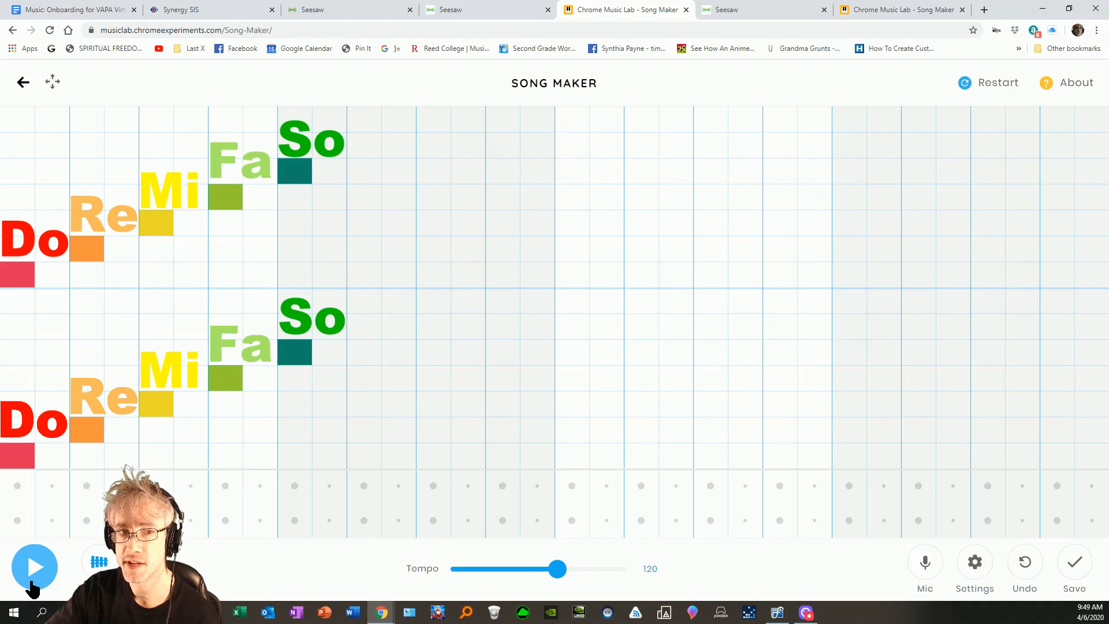
{"action": "left_click", "coordinate": [34, 566]}
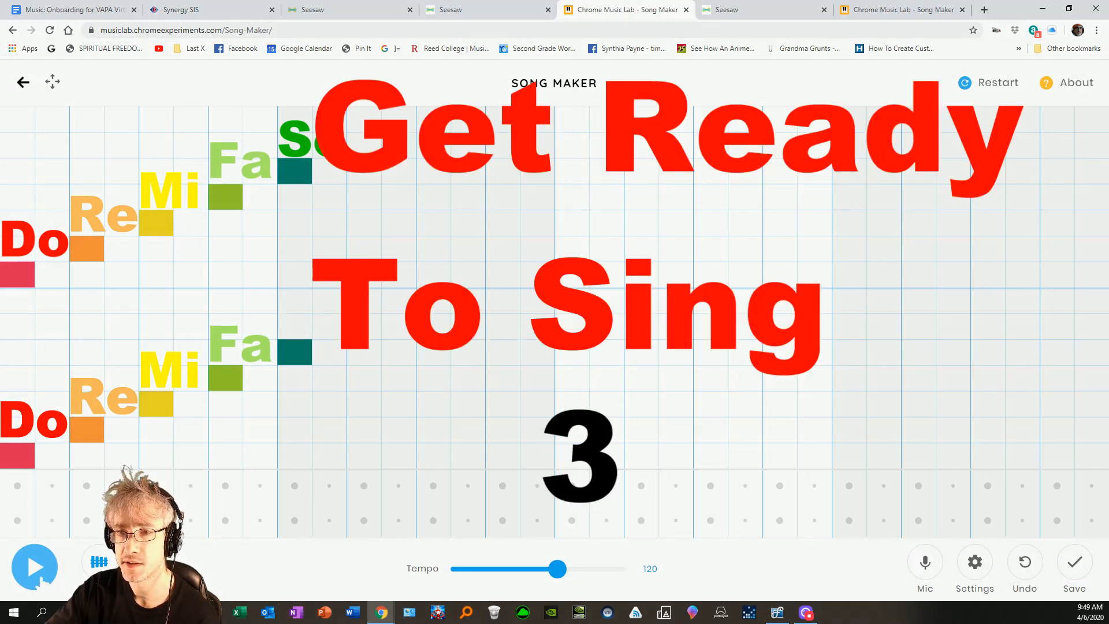
{"action": "left_click", "coordinate": [33, 566]}
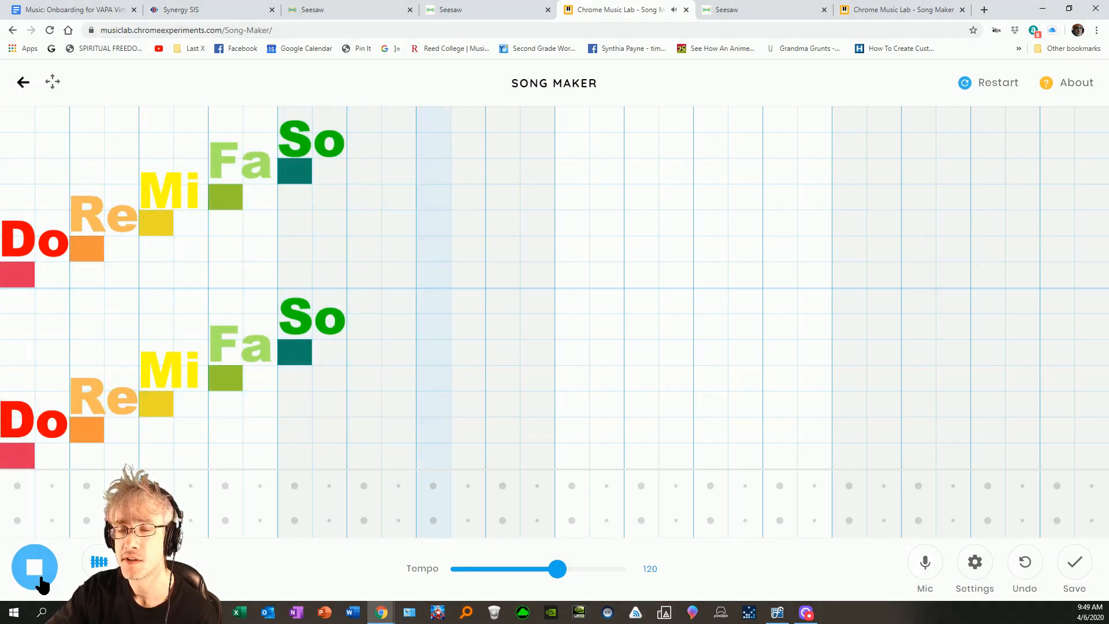
{"action": "left_click", "coordinate": [33, 566]}
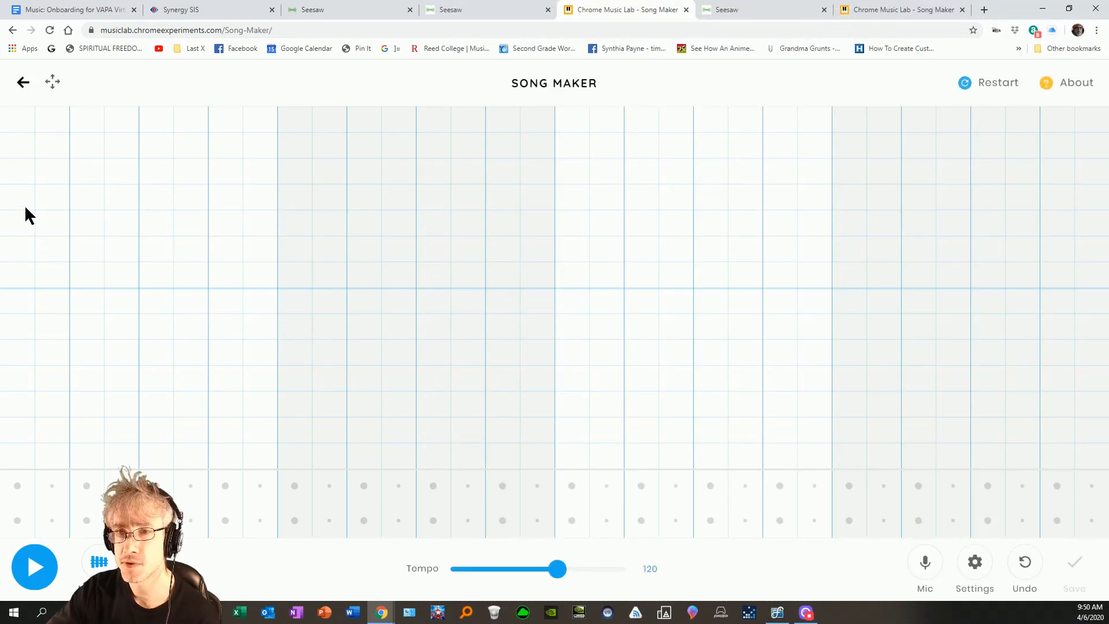
{"action": "mouse_move", "coordinate": [19, 186]}
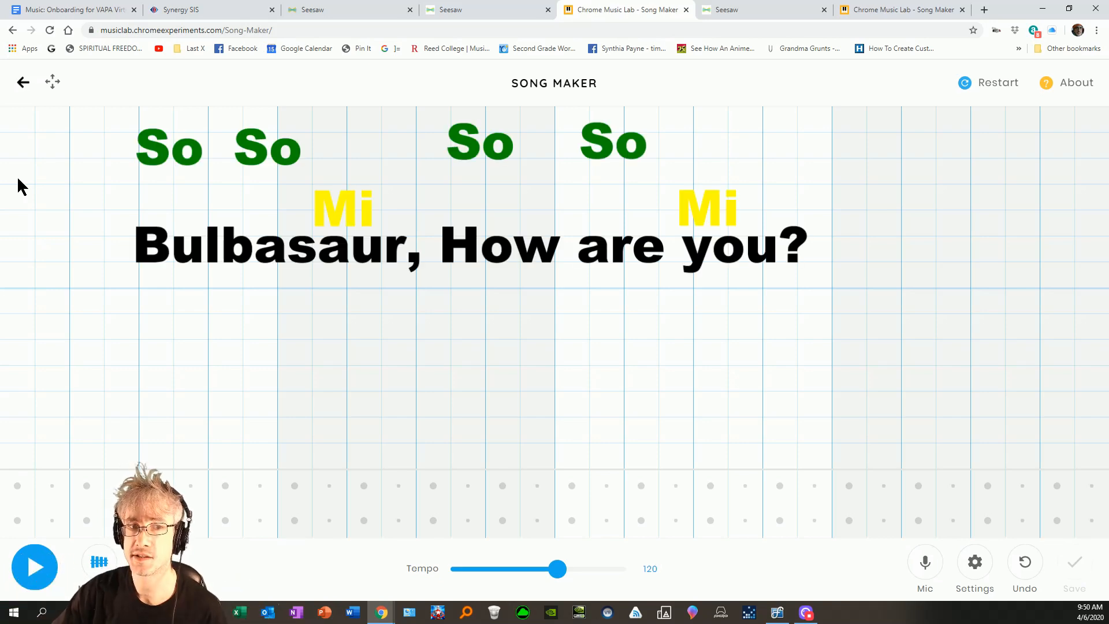
{"action": "mouse_move", "coordinate": [36, 176]}
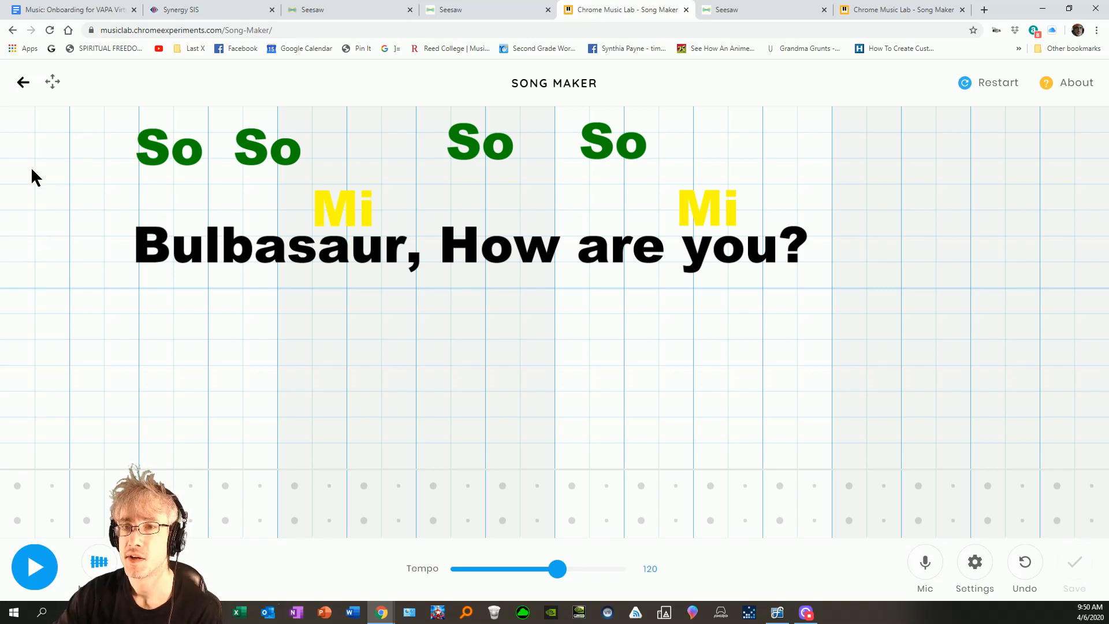
Place teal and yellow notes in the upper rows, repeating the rhythm pattern through all eight bars.
{"action": "left_click", "coordinate": [15, 172]}
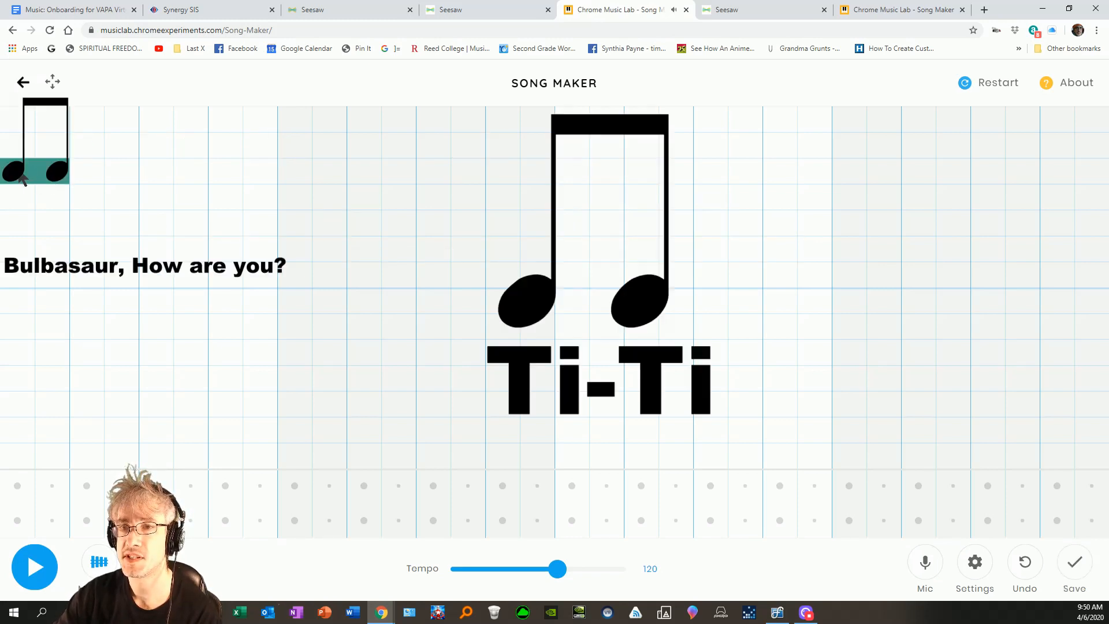
{"action": "mouse_move", "coordinate": [90, 205]}
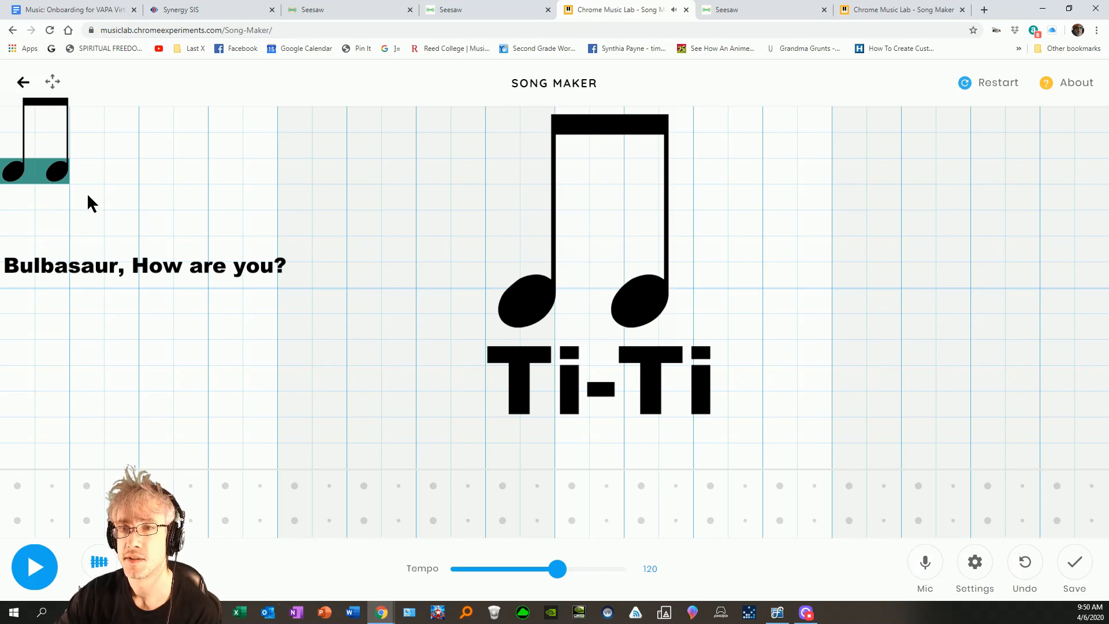
{"action": "left_click", "coordinate": [89, 223]}
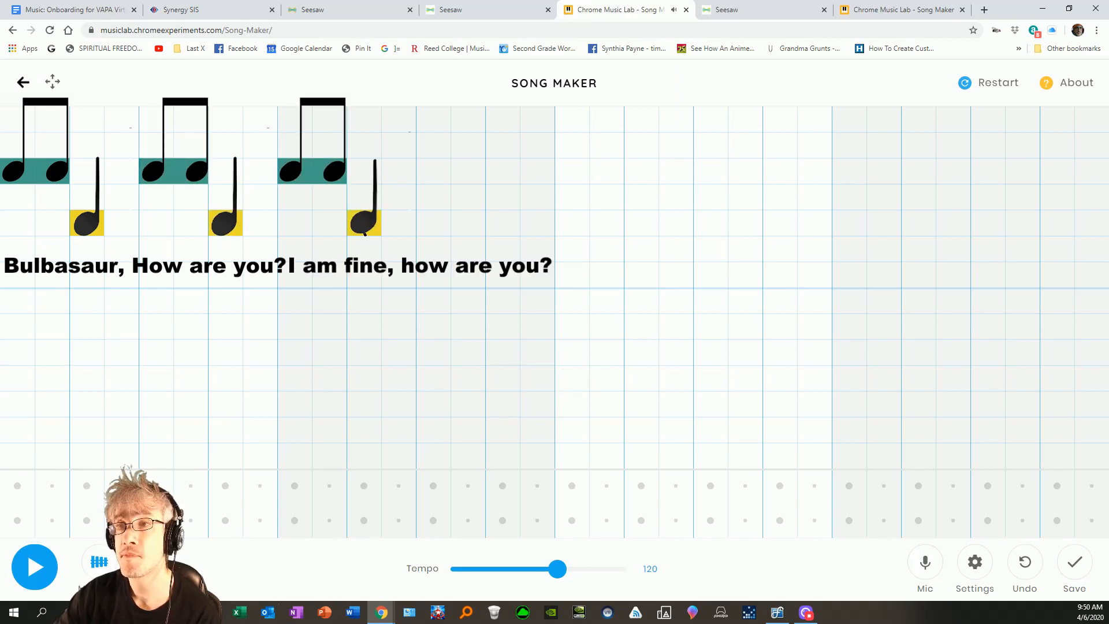
{"action": "left_click", "coordinate": [503, 223]}
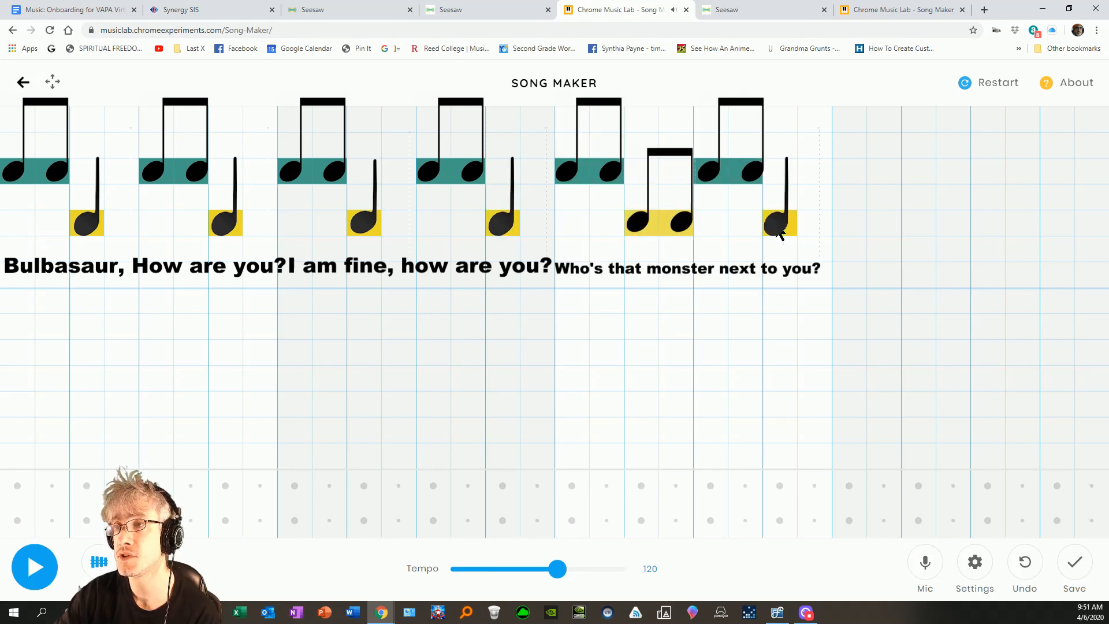
{"action": "left_click", "coordinate": [916, 223]}
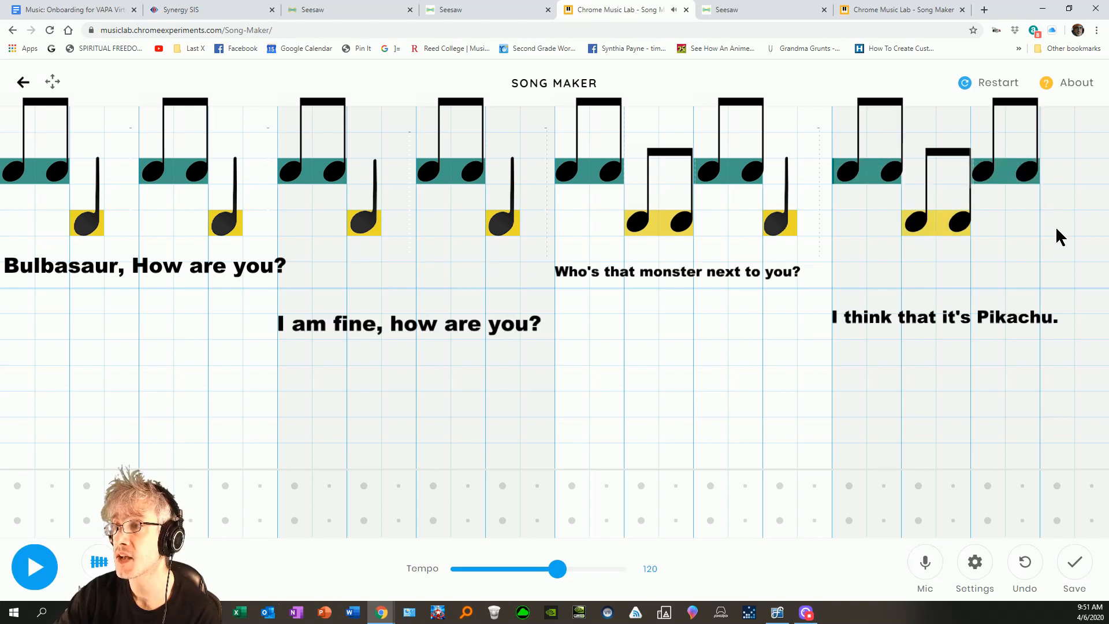
{"action": "left_click", "coordinate": [1053, 223]}
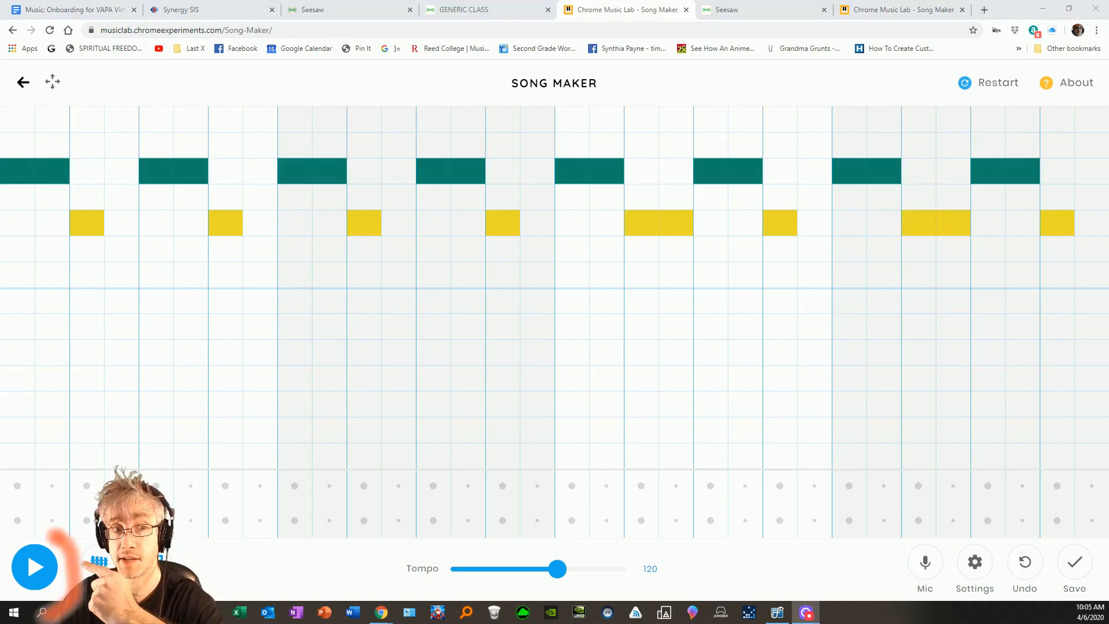
{"action": "left_click", "coordinate": [34, 566]}
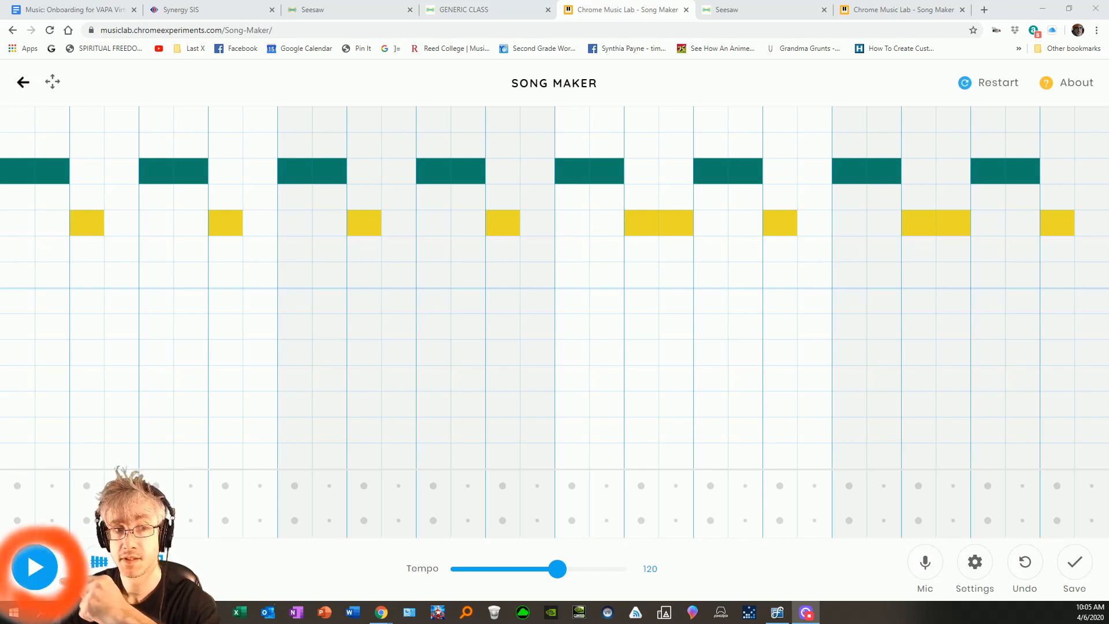
{"action": "left_click", "coordinate": [33, 566]}
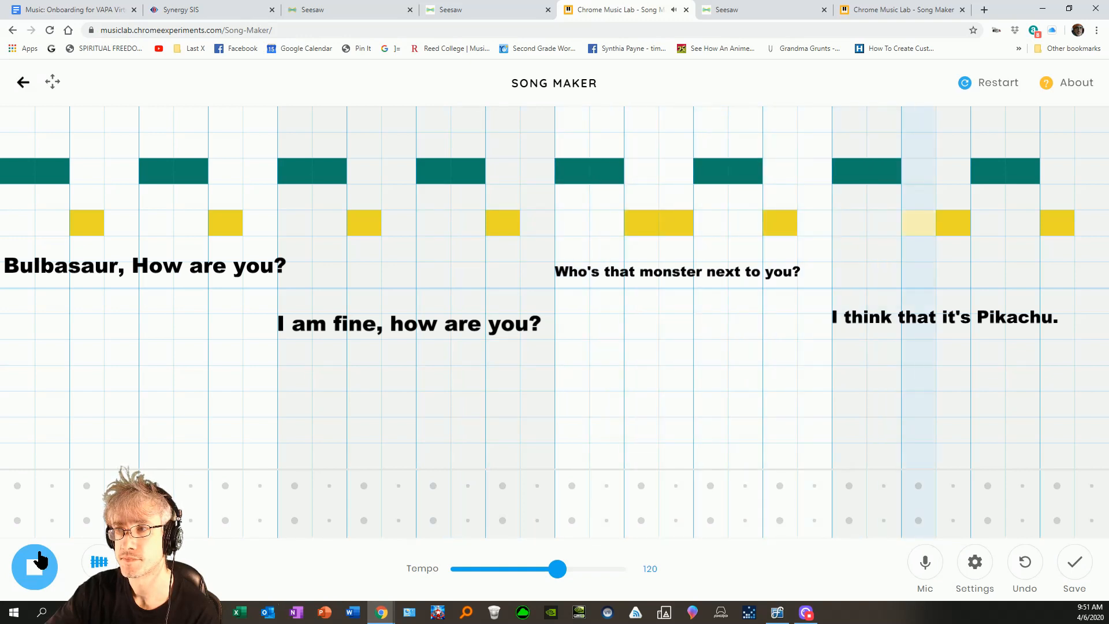
{"action": "left_click", "coordinate": [33, 567]}
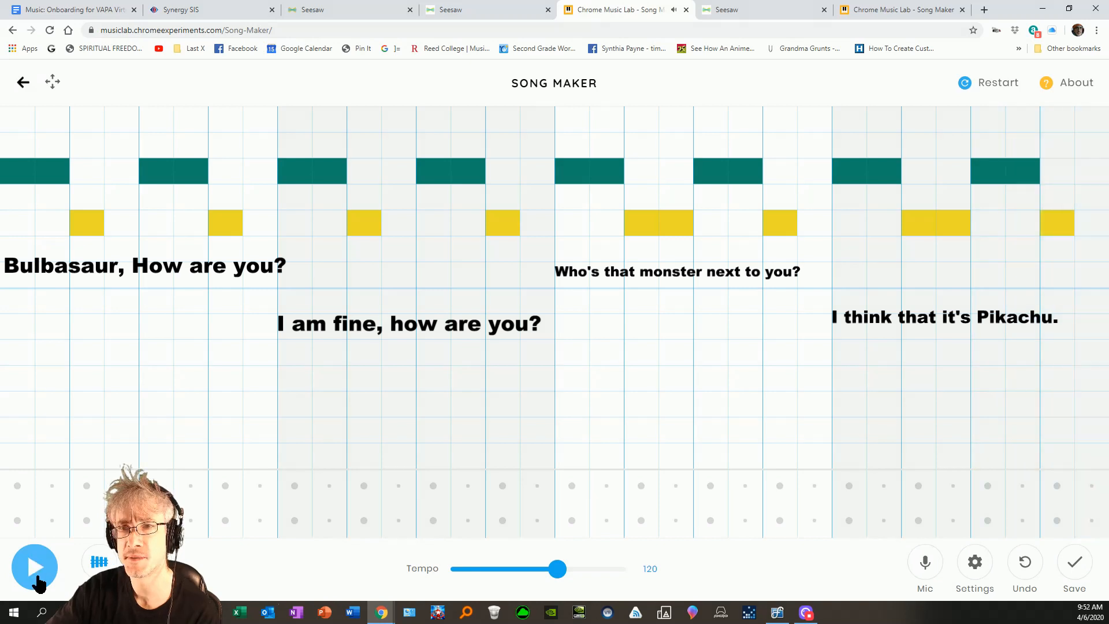
{"action": "left_click", "coordinate": [34, 566]}
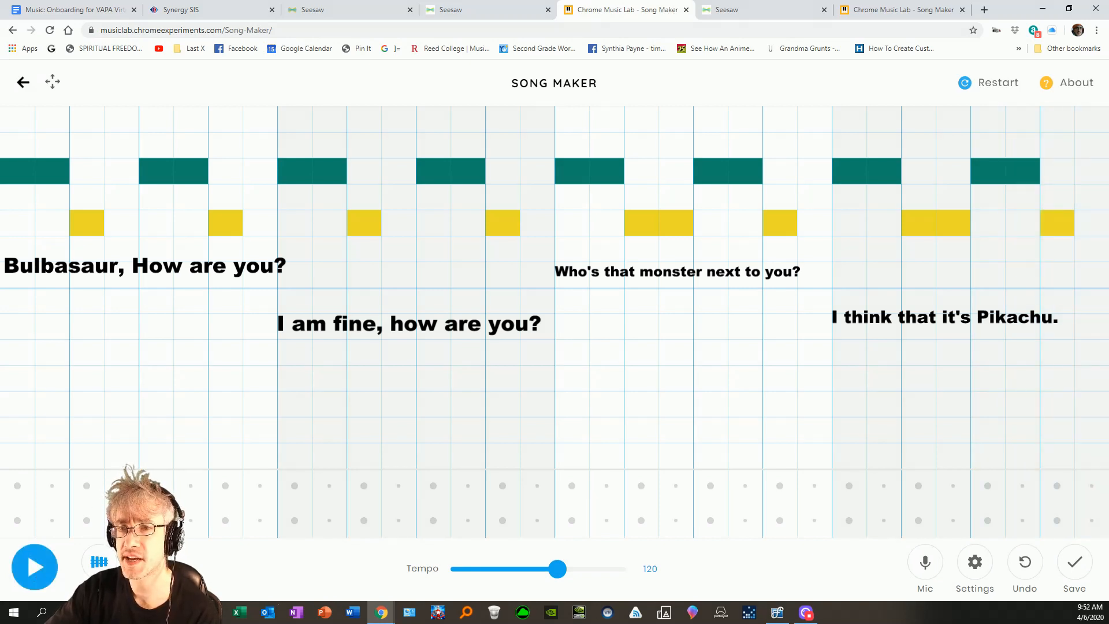
{"action": "mouse_move", "coordinate": [190, 475]}
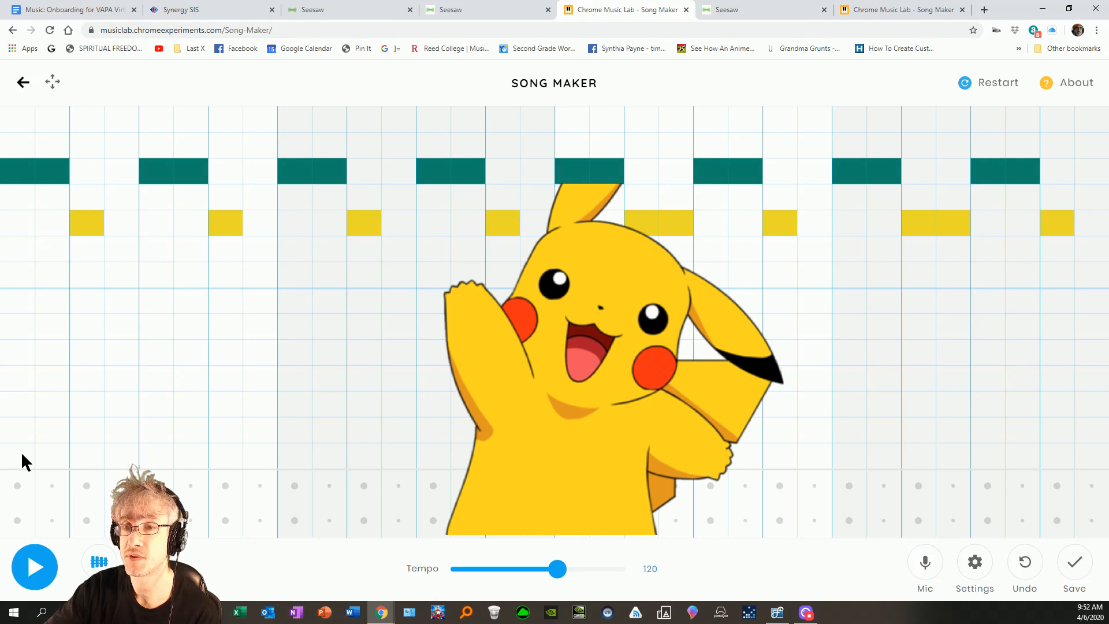
Build the low Do and teal So bass line across the bars and play the song with it.
{"action": "left_click", "coordinate": [34, 566]}
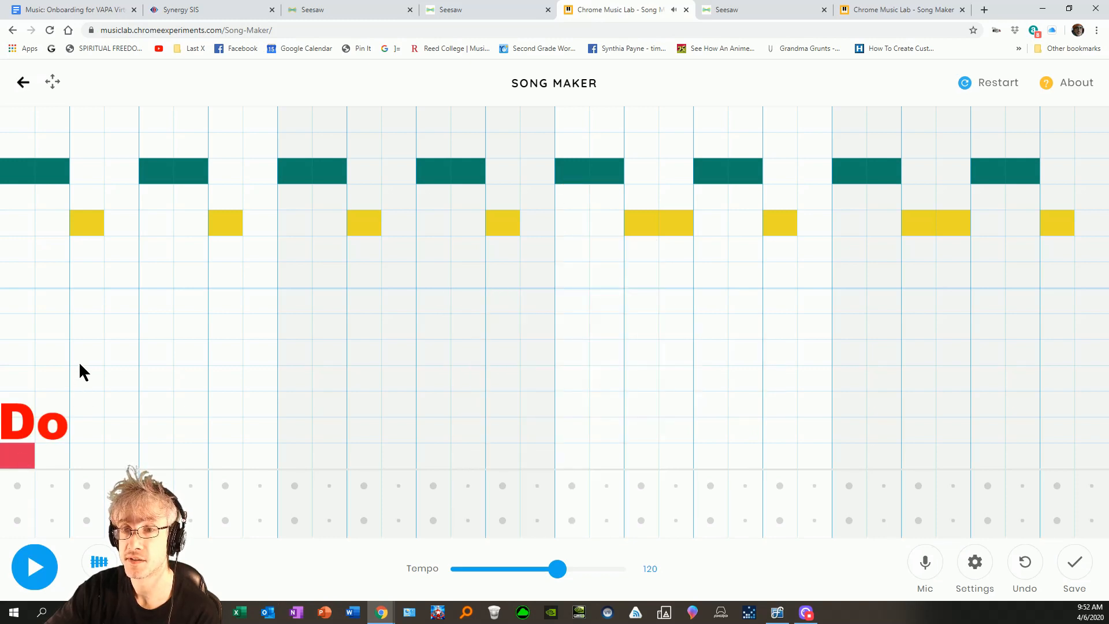
{"action": "left_click", "coordinate": [156, 455]}
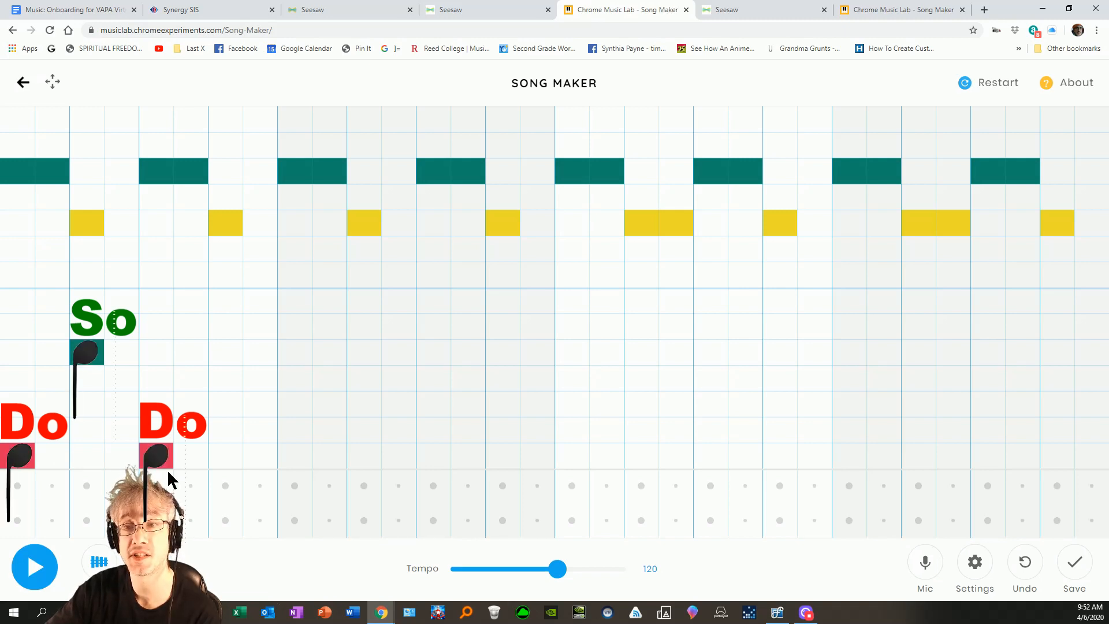
{"action": "mouse_move", "coordinate": [247, 300]}
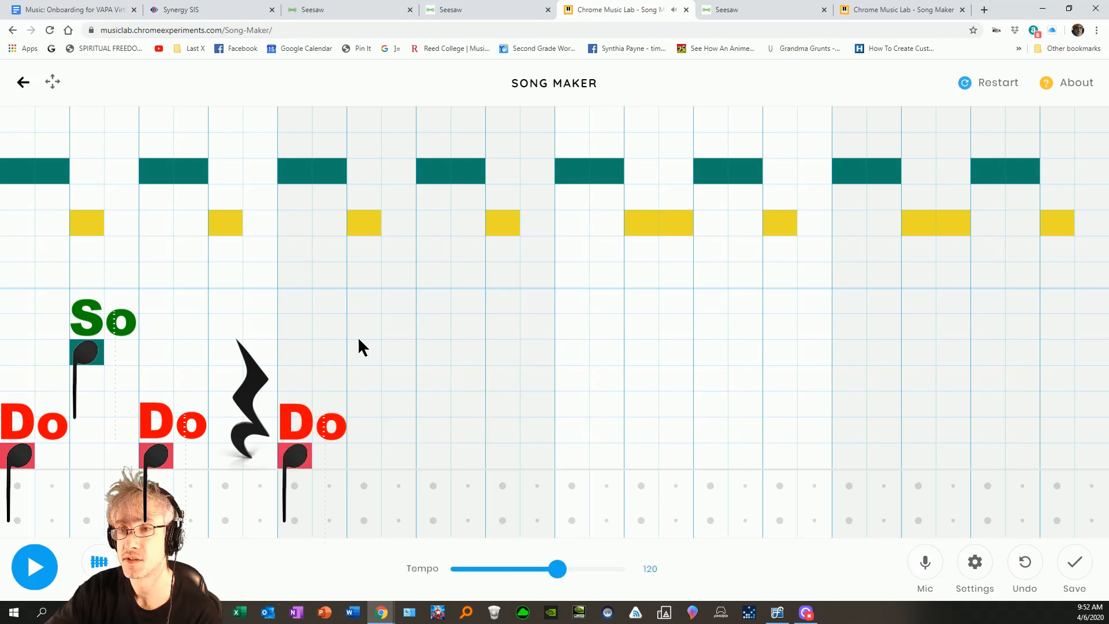
{"action": "left_click", "coordinate": [364, 353]}
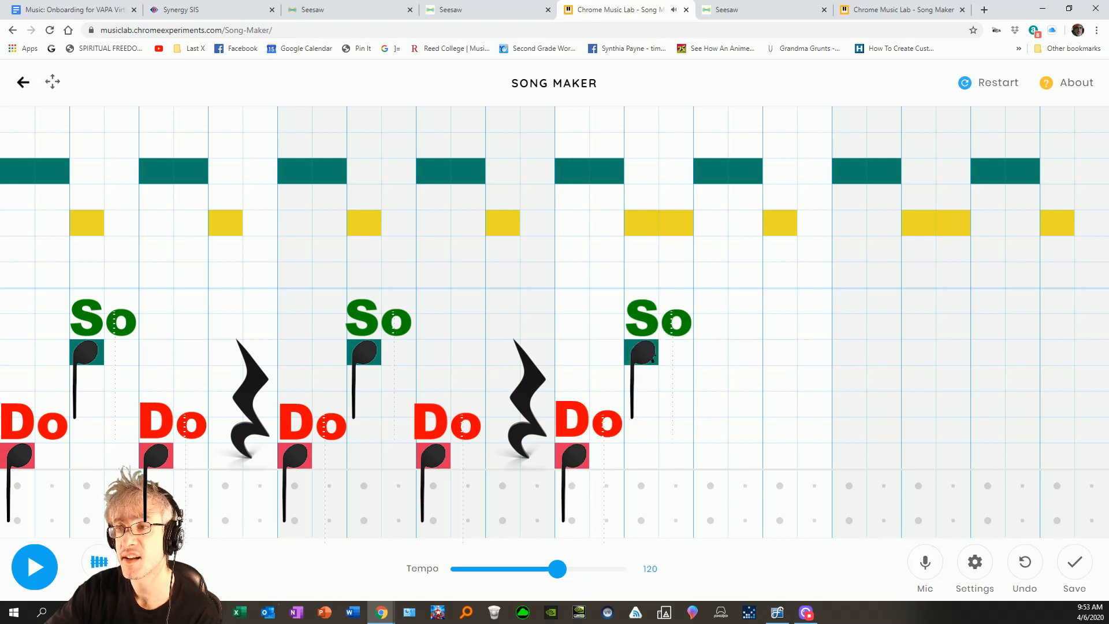
{"action": "left_click", "coordinate": [711, 457]}
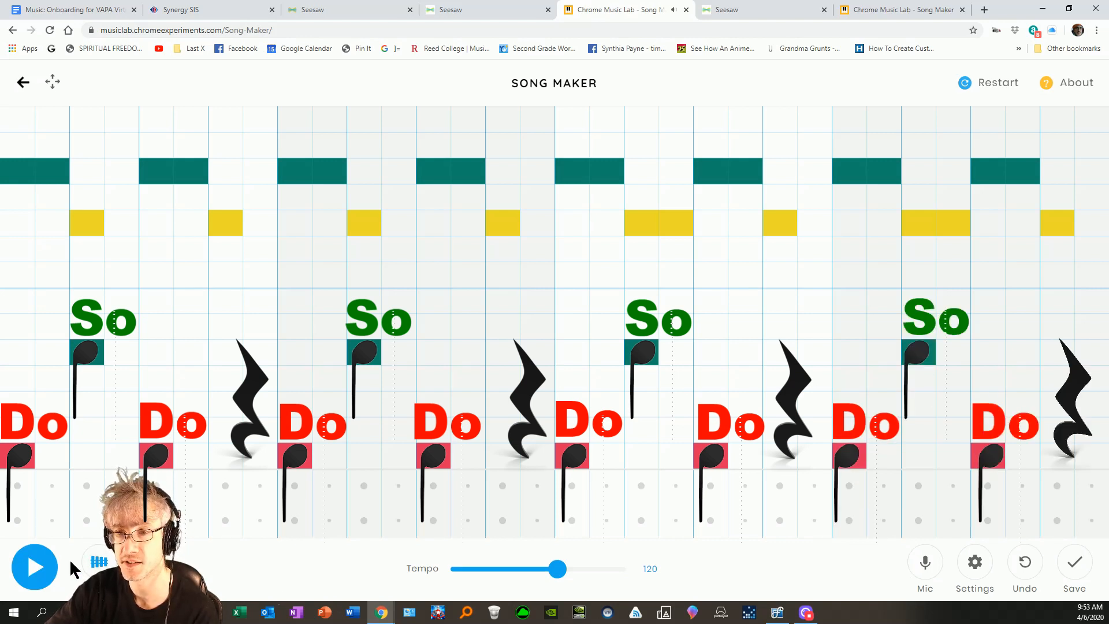
{"action": "left_click", "coordinate": [34, 565]}
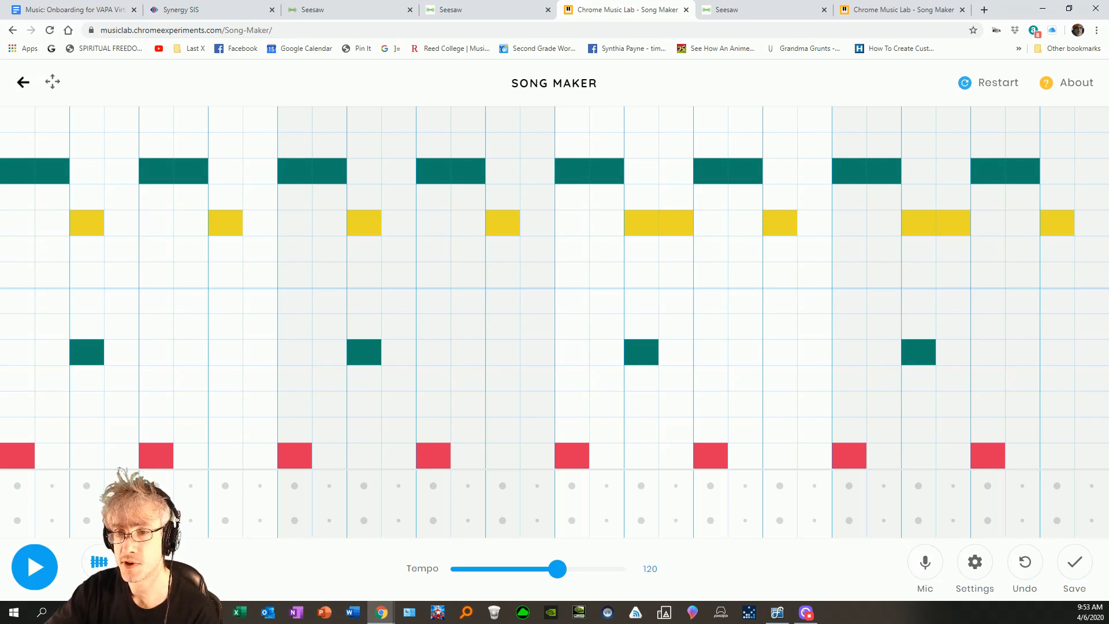
{"action": "mouse_move", "coordinate": [11, 522]}
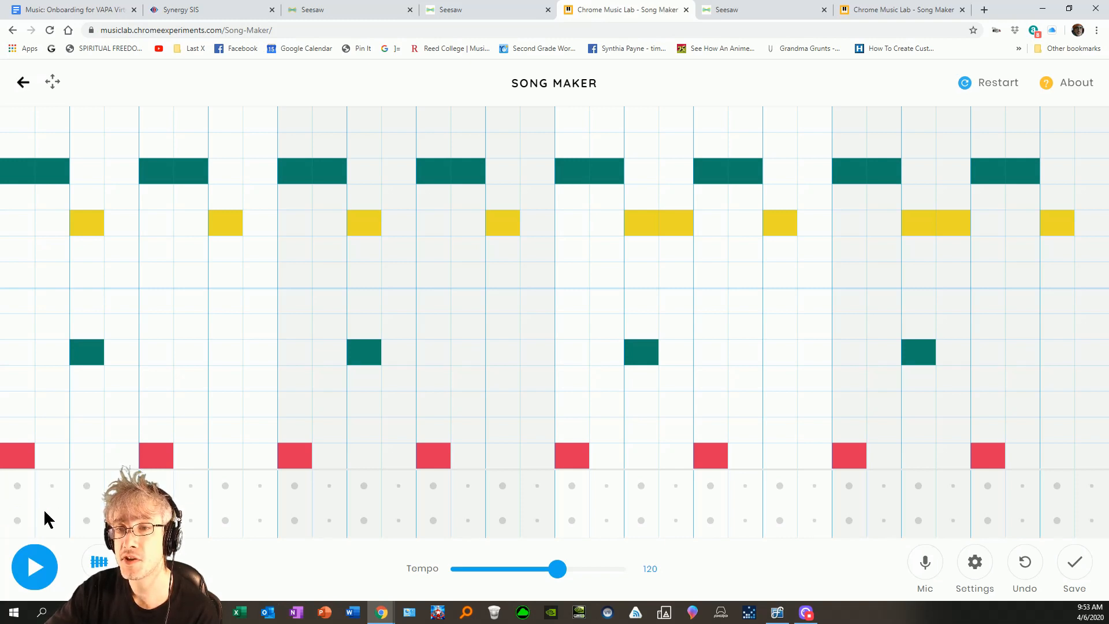
{"action": "mouse_move", "coordinate": [37, 517]}
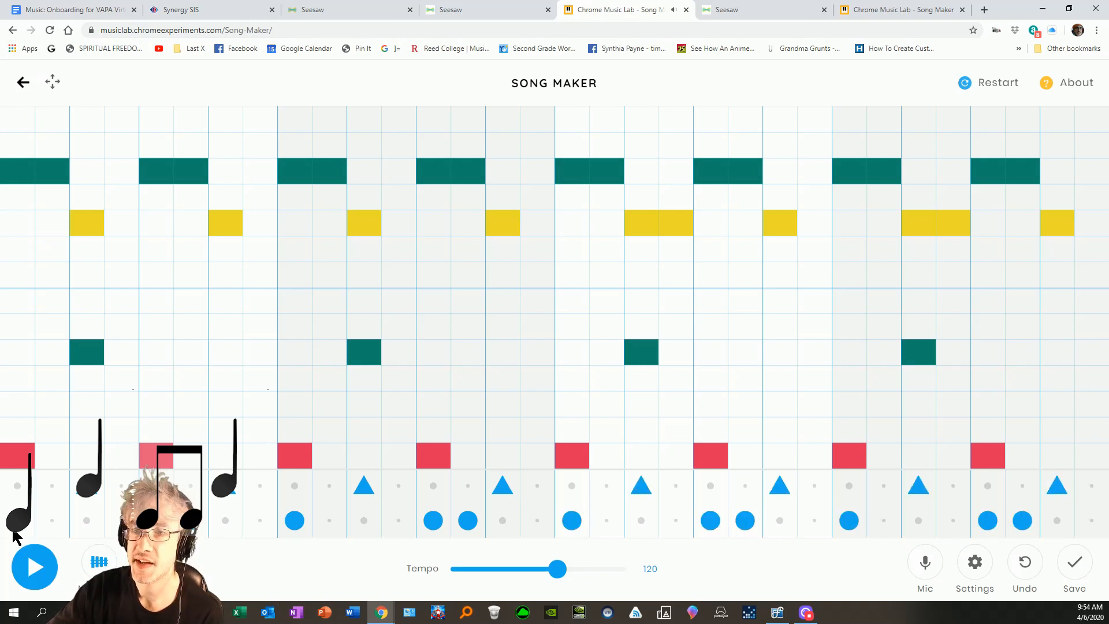
{"action": "mouse_move", "coordinate": [234, 520]}
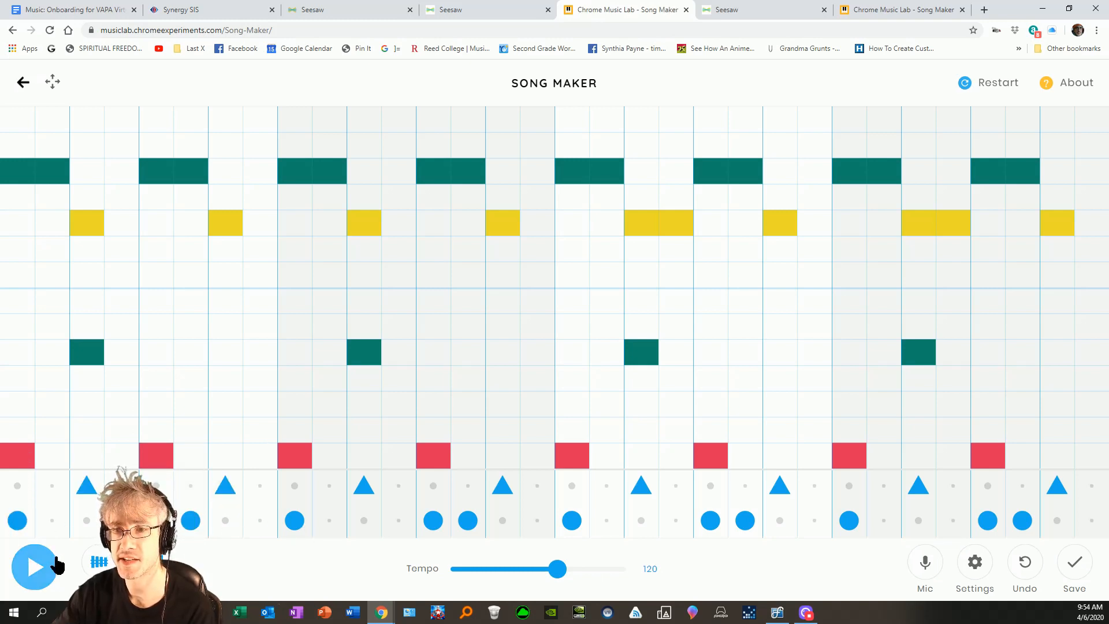
Play the song with the drum beat, save it, and copy its shareable link.
{"action": "left_click", "coordinate": [34, 566]}
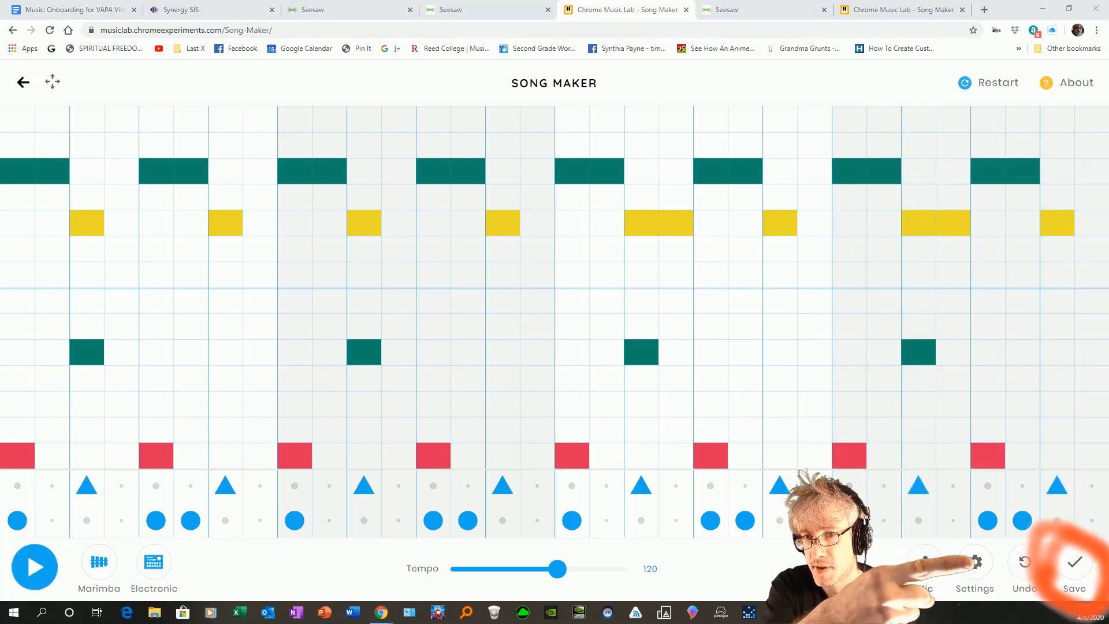
{"action": "left_click", "coordinate": [1074, 570]}
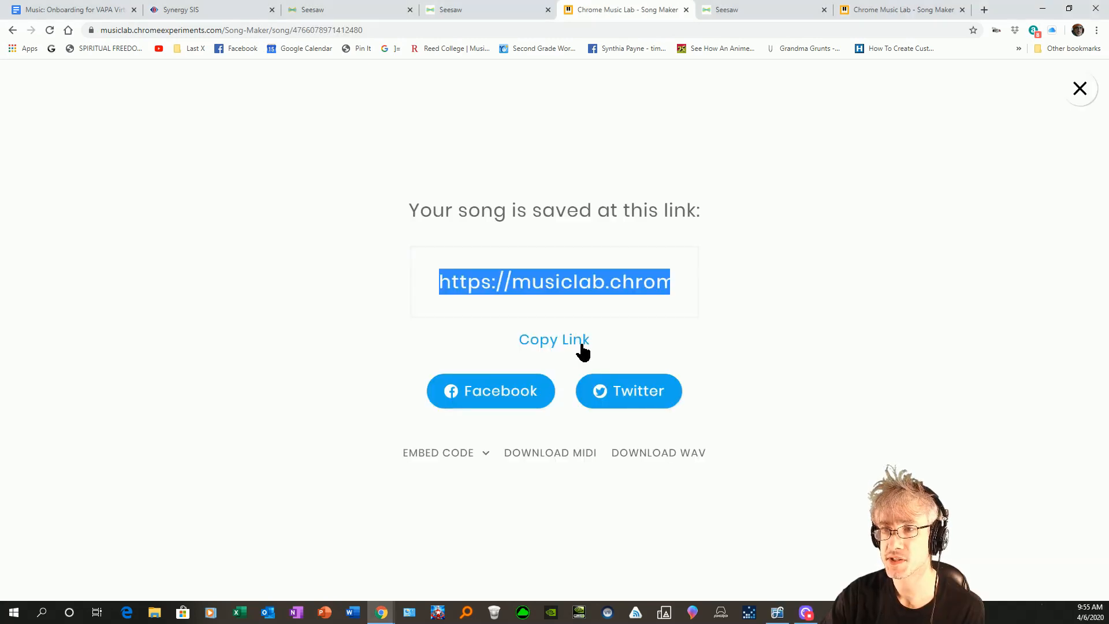
{"action": "left_click", "coordinate": [486, 9]}
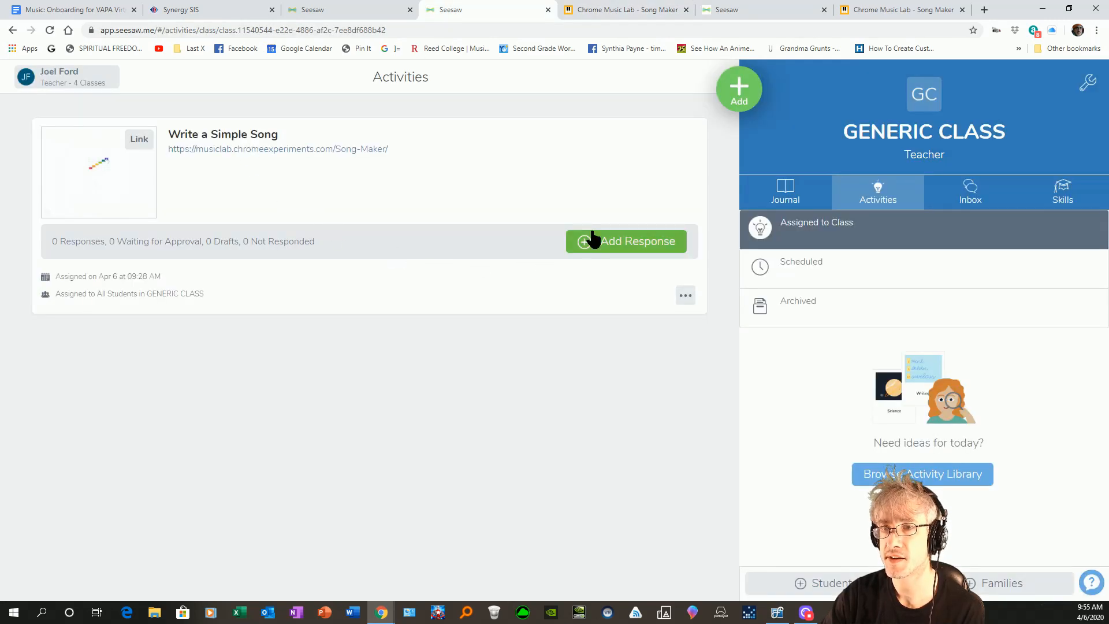
Start a link response to the activity and paste in the copied Song Maker link.
{"action": "left_click", "coordinate": [625, 241]}
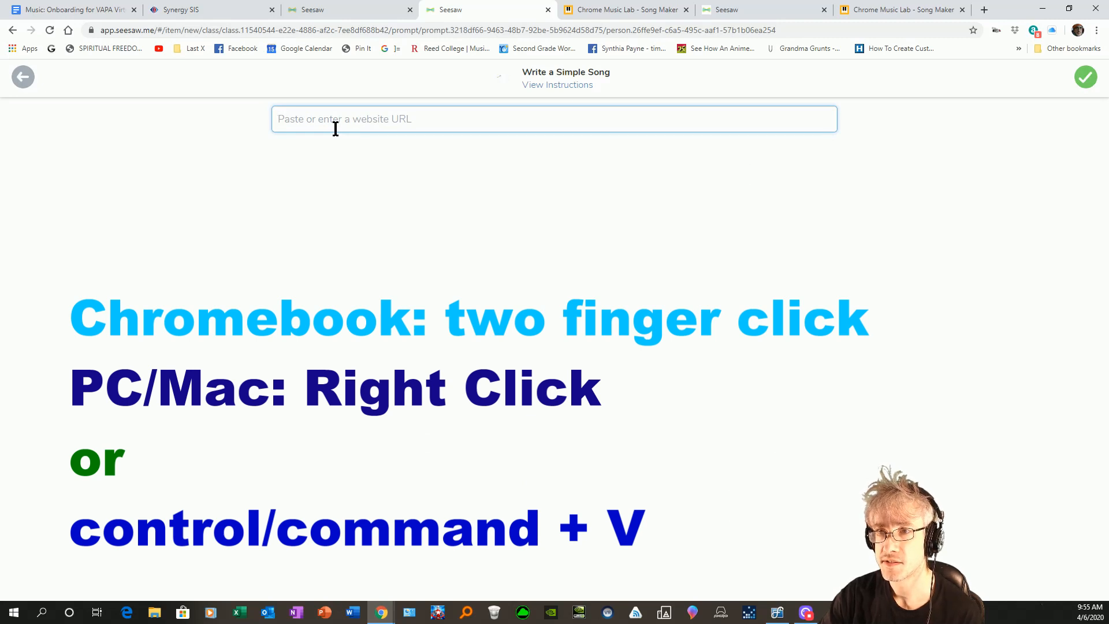
{"action": "right_click", "coordinate": [336, 131]}
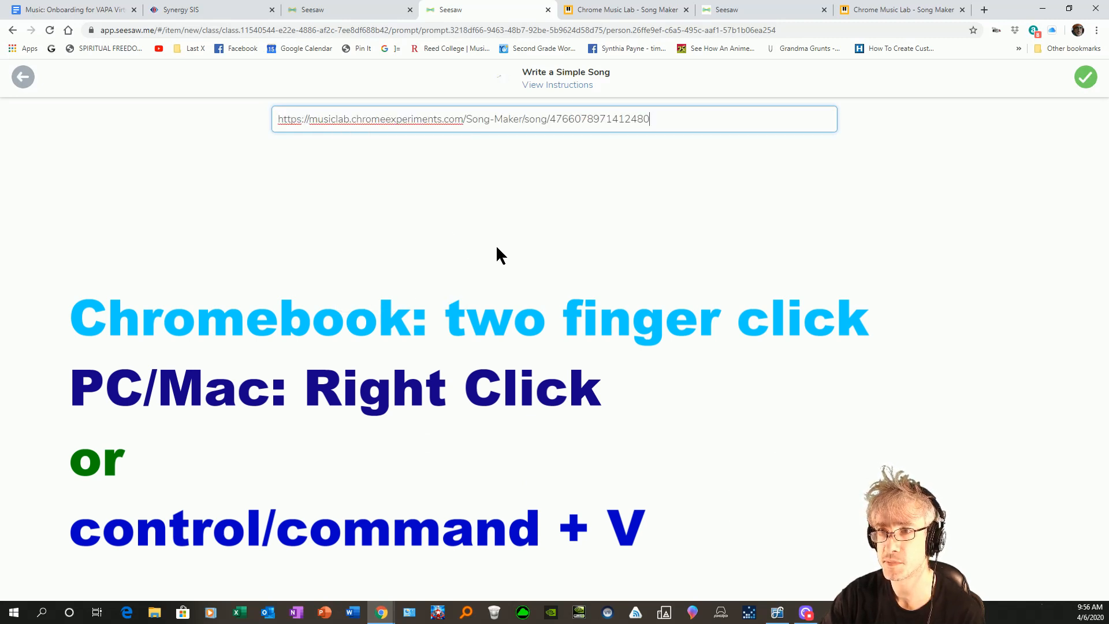
{"action": "left_click", "coordinate": [1086, 76]}
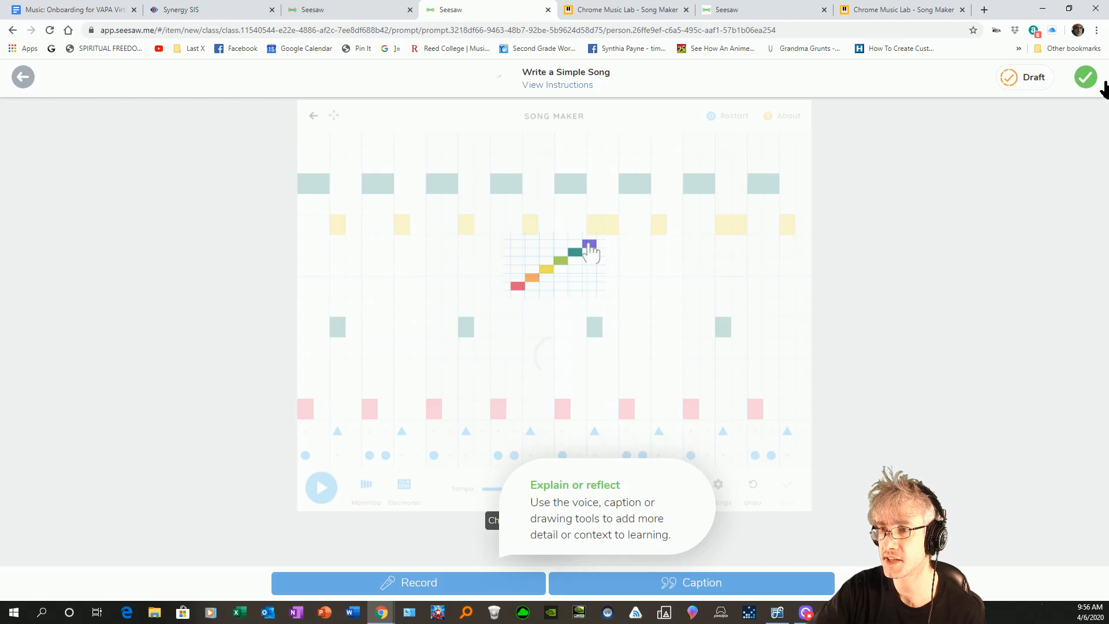
{"action": "mouse_move", "coordinate": [1089, 90]}
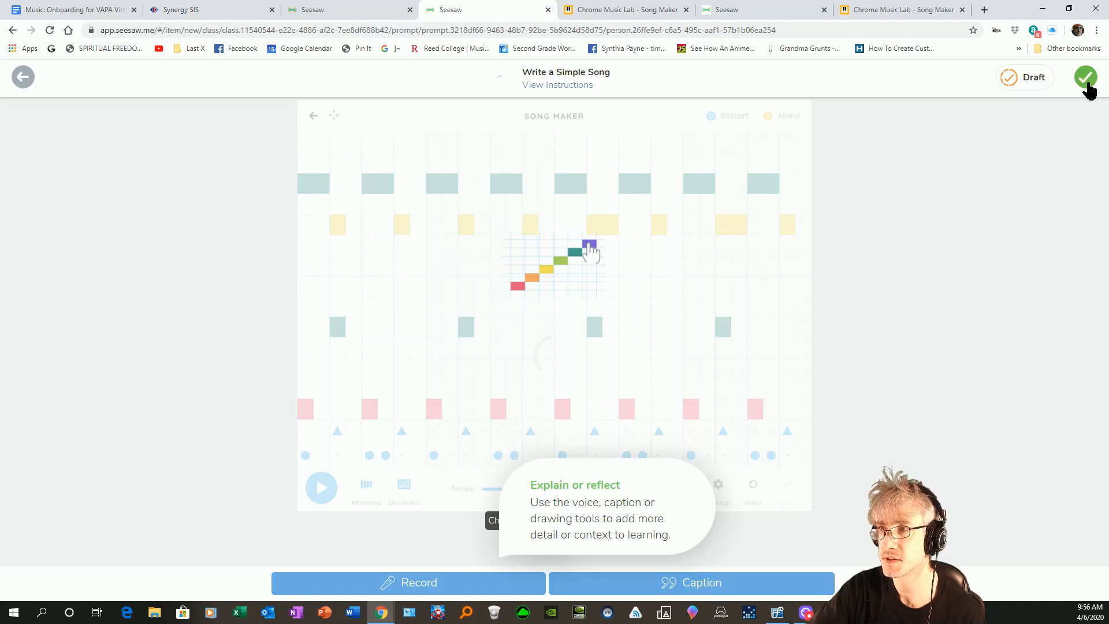
Tick Sample Student as the responder and confirm with the green checkmark.
{"action": "left_click", "coordinate": [1086, 77]}
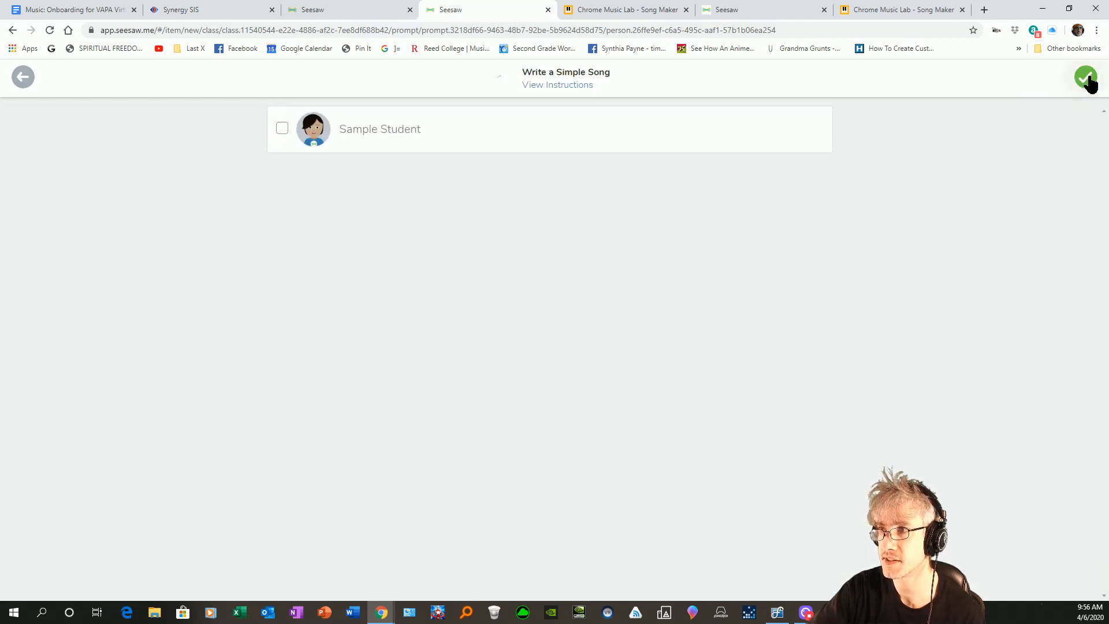
{"action": "left_click", "coordinate": [1086, 77]}
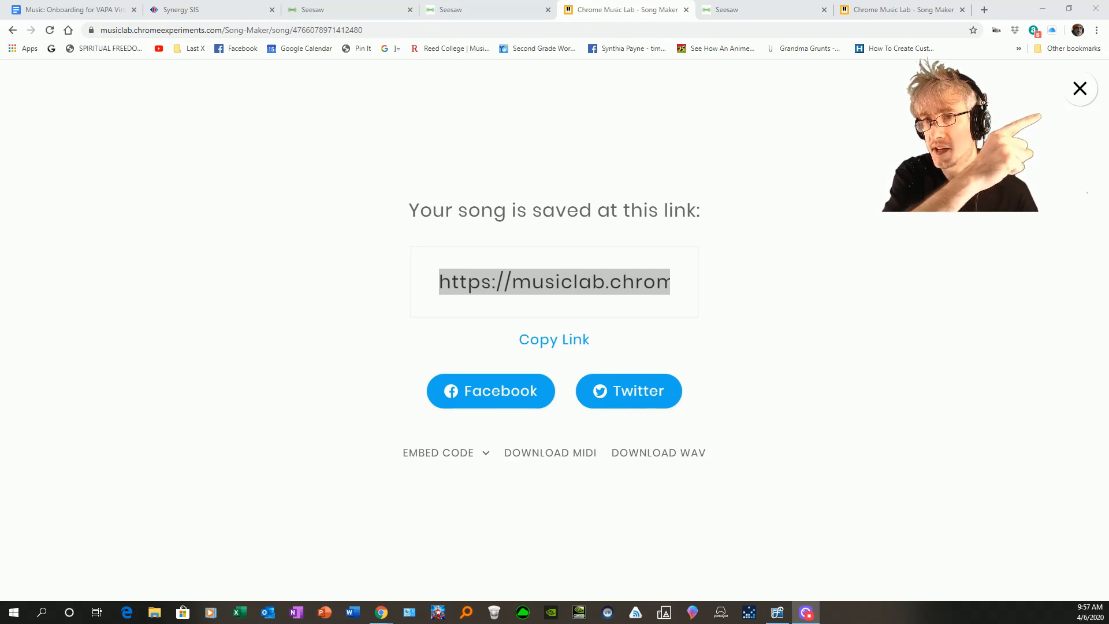
Close the saved-link panel and erase the old So-Mi melody squares from the grid.
{"action": "left_click", "coordinate": [1079, 88]}
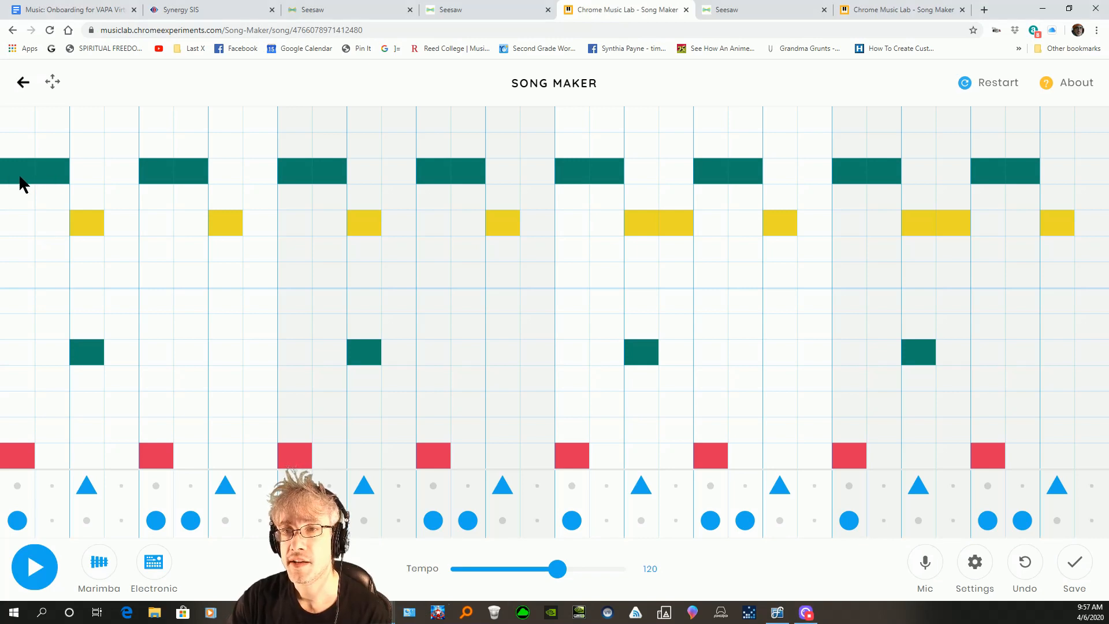
{"action": "left_click", "coordinate": [28, 171]}
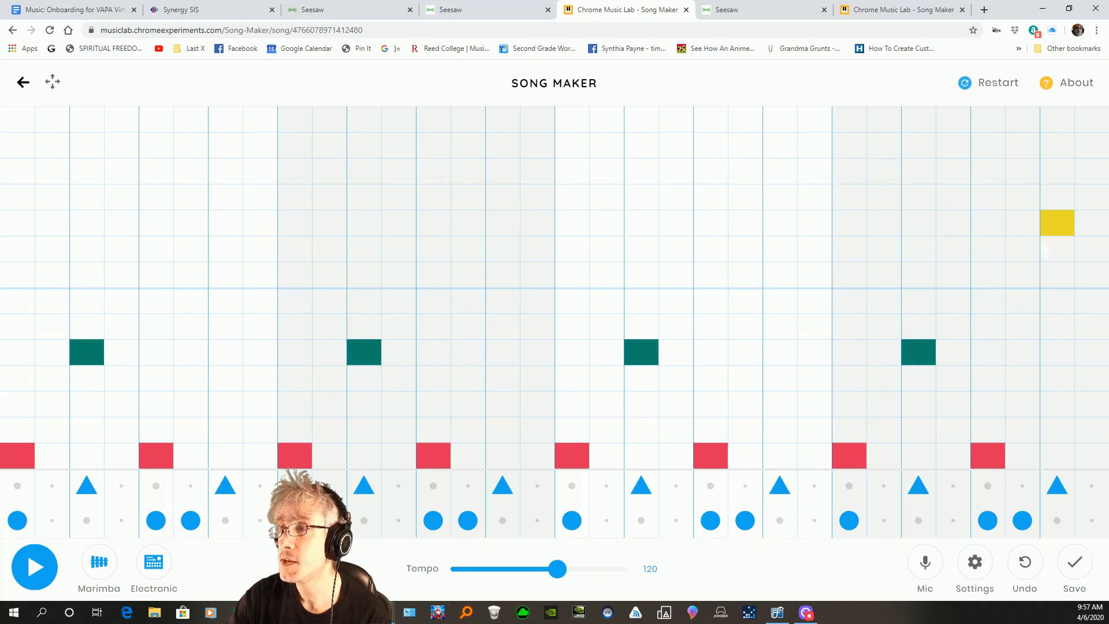
Remove the last old melody note, start the new melody, and add a bass note on the final beat.
{"action": "left_click", "coordinate": [1057, 223]}
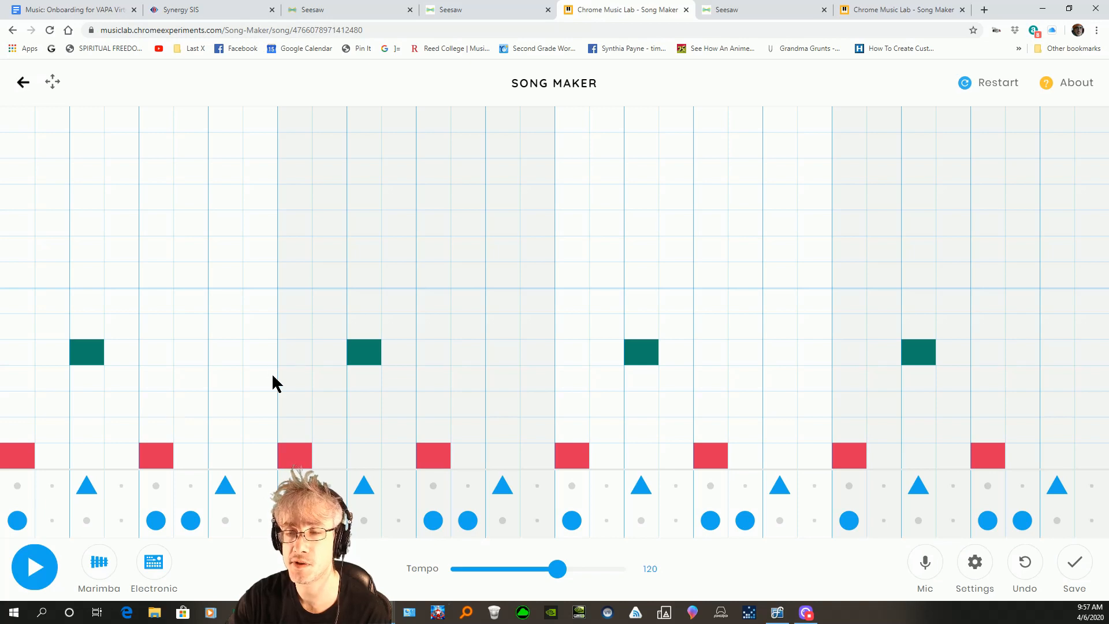
{"action": "mouse_move", "coordinate": [357, 305]}
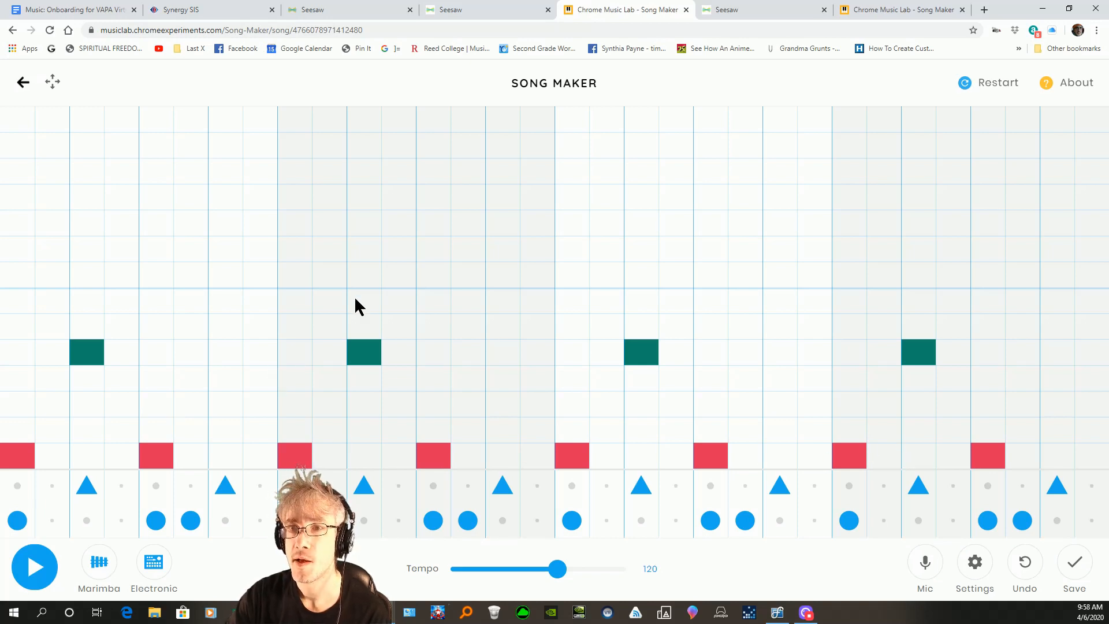
{"action": "mouse_move", "coordinate": [357, 197]}
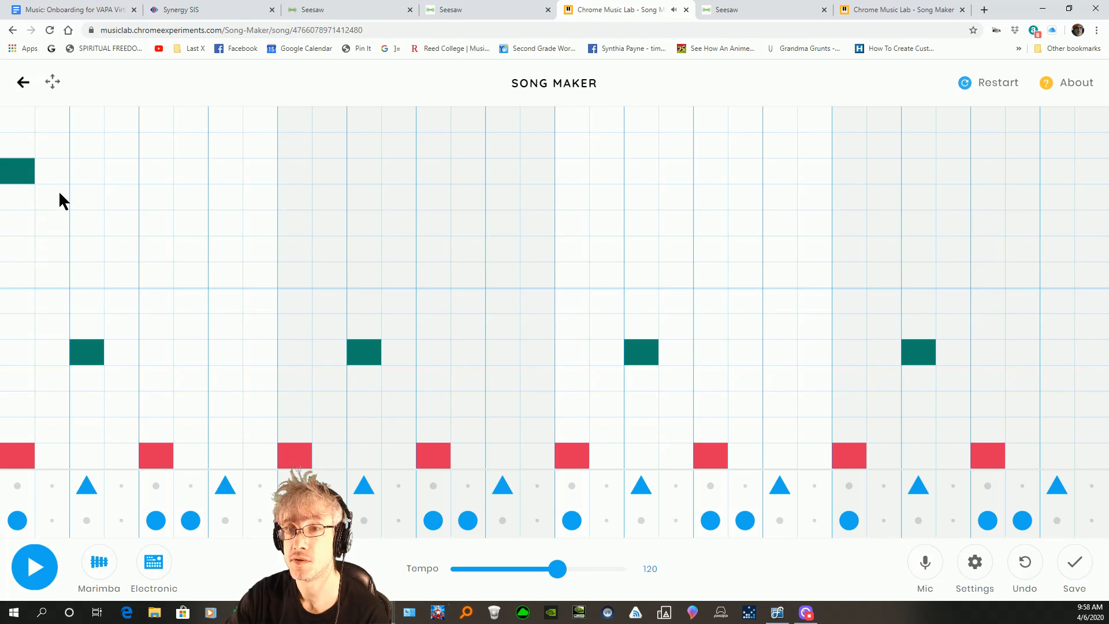
{"action": "left_click", "coordinate": [293, 223]}
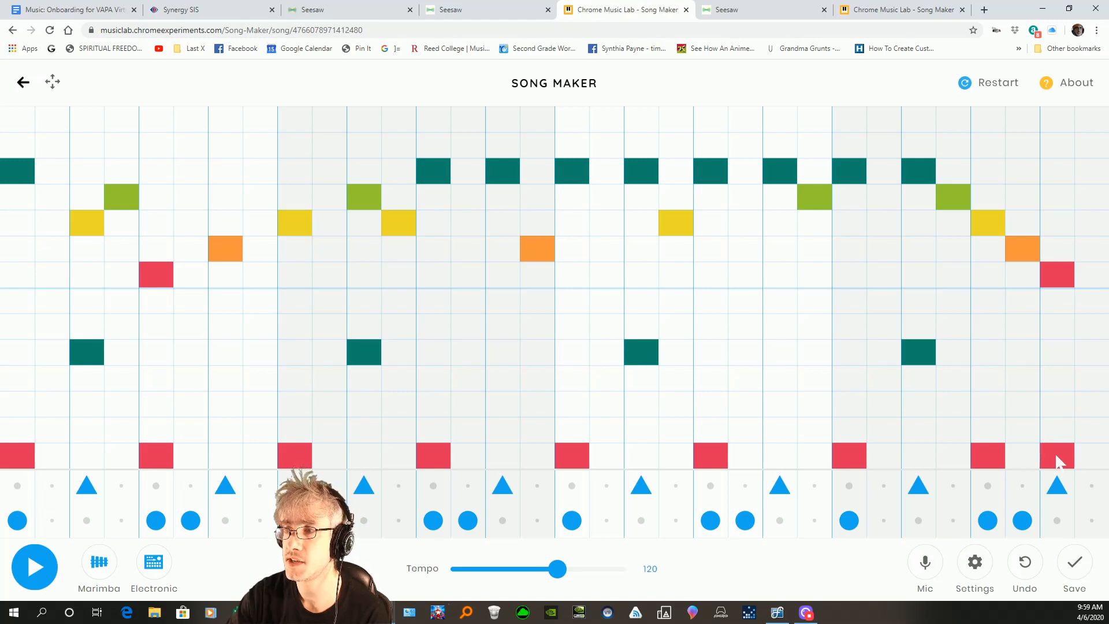
{"action": "left_click", "coordinate": [1053, 351]}
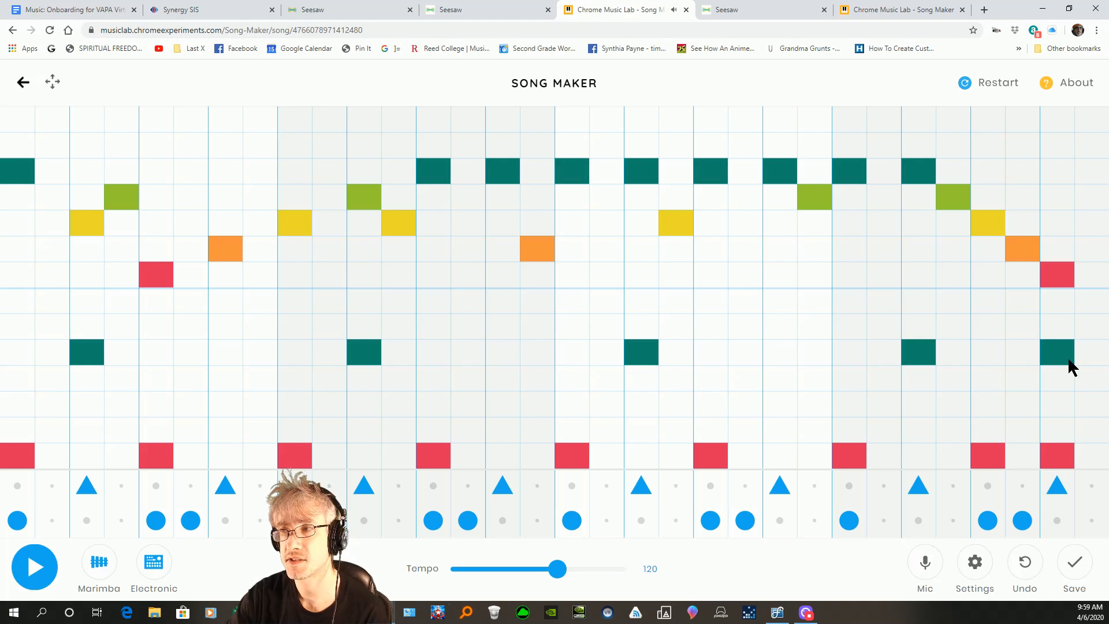
{"action": "mouse_move", "coordinate": [810, 298]}
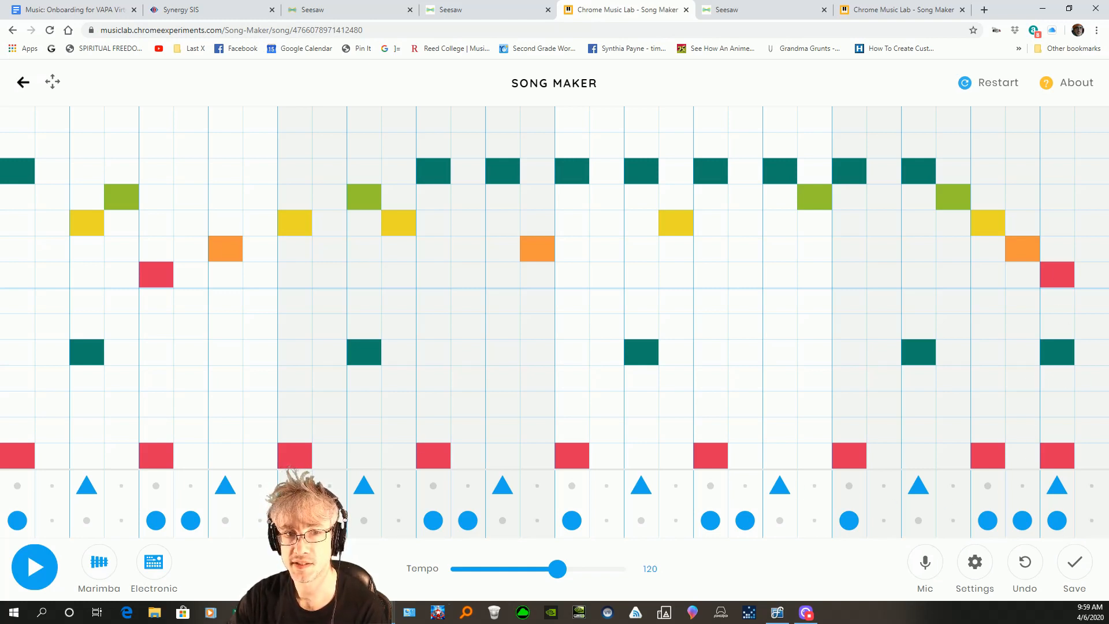
Audition the song, revising melody notes in the later bars between playbacks.
{"action": "left_click", "coordinate": [33, 566]}
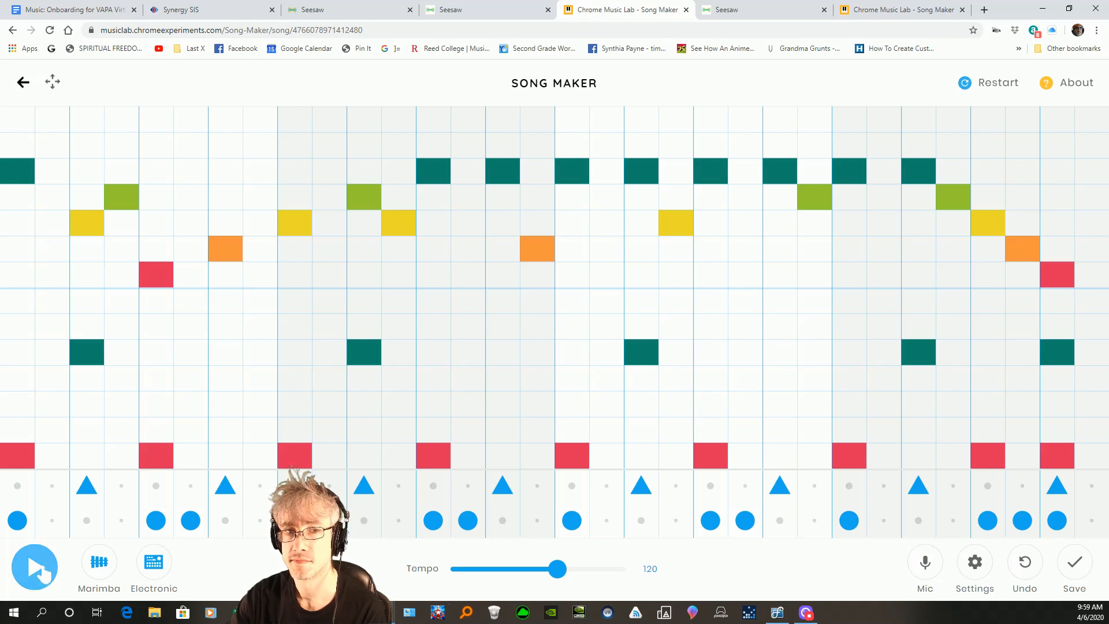
{"action": "left_click", "coordinate": [33, 566]}
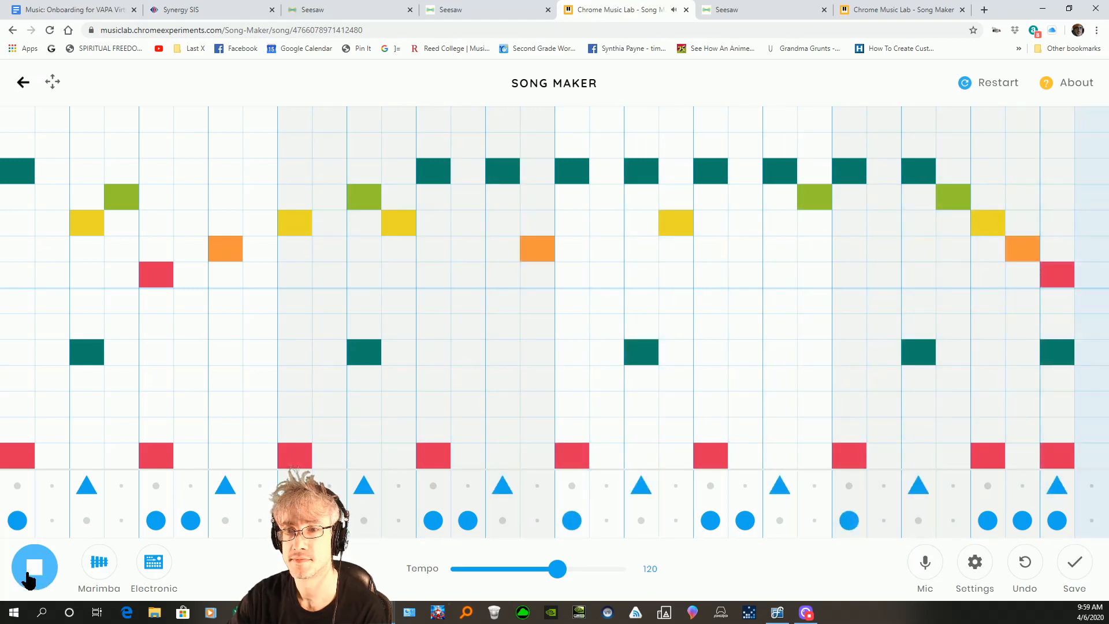
{"action": "left_click", "coordinate": [34, 566]}
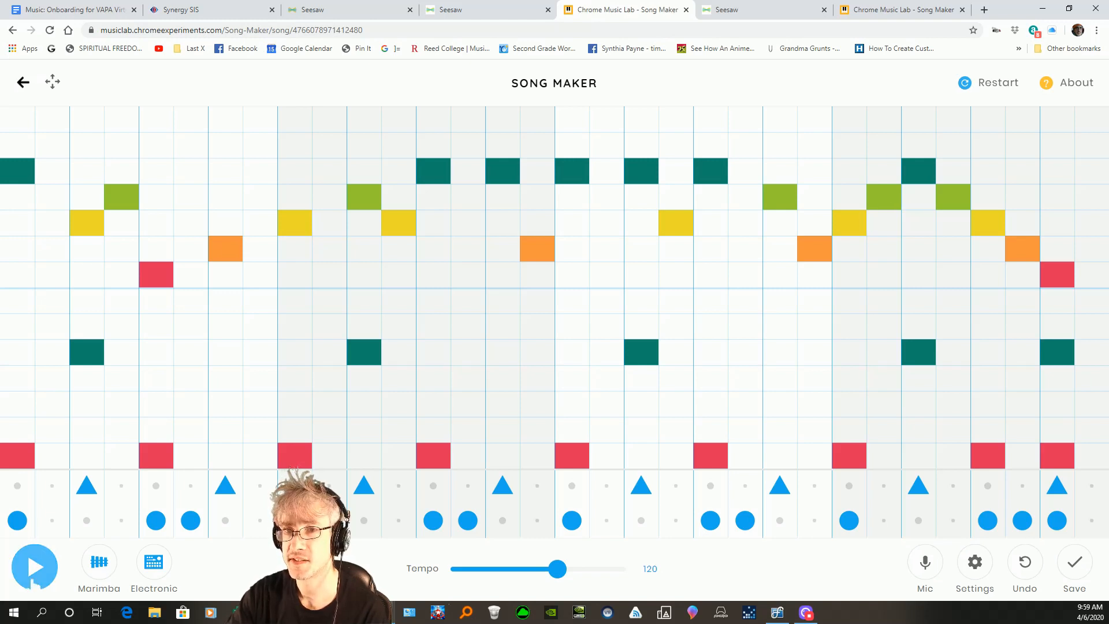
{"action": "left_click", "coordinate": [33, 566]}
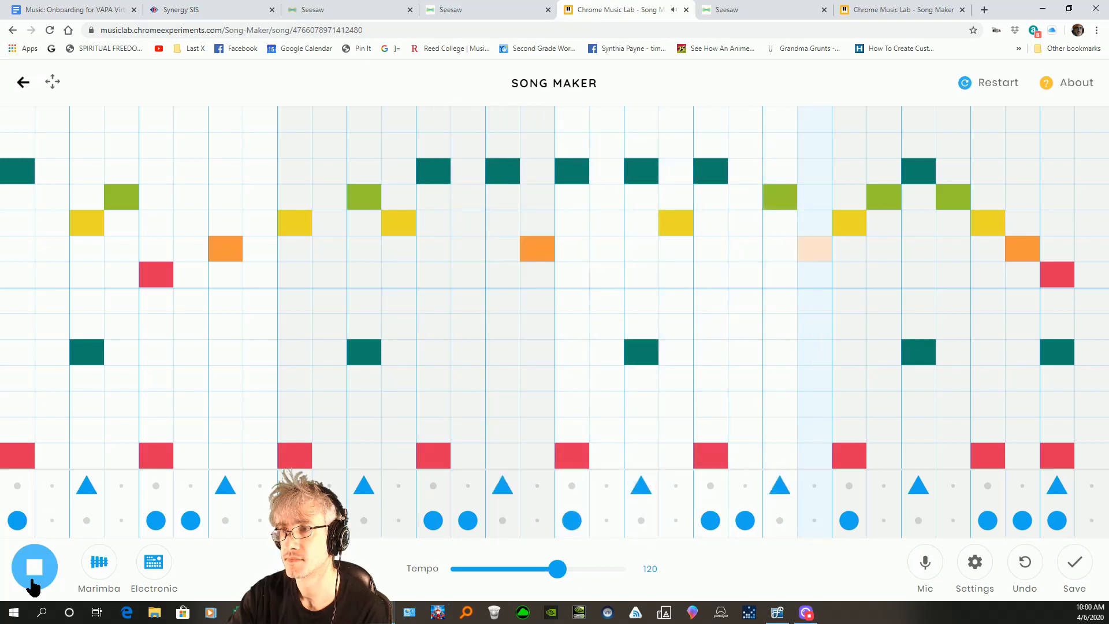
{"action": "left_click", "coordinate": [33, 566]}
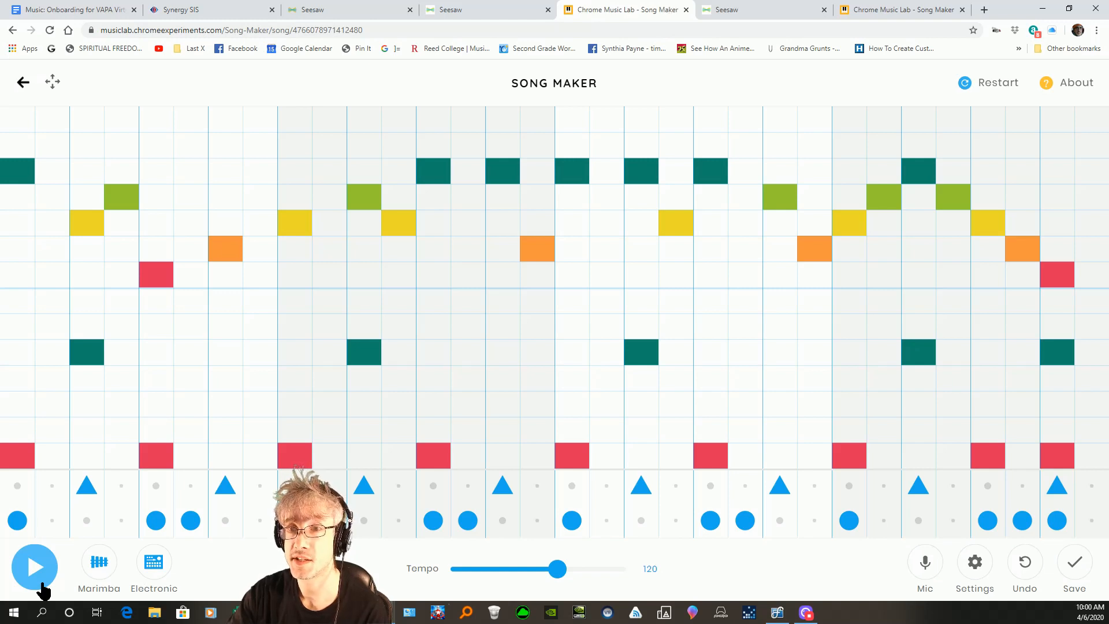
Play the revised song once more and save it to a new link.
{"action": "left_click", "coordinate": [33, 566]}
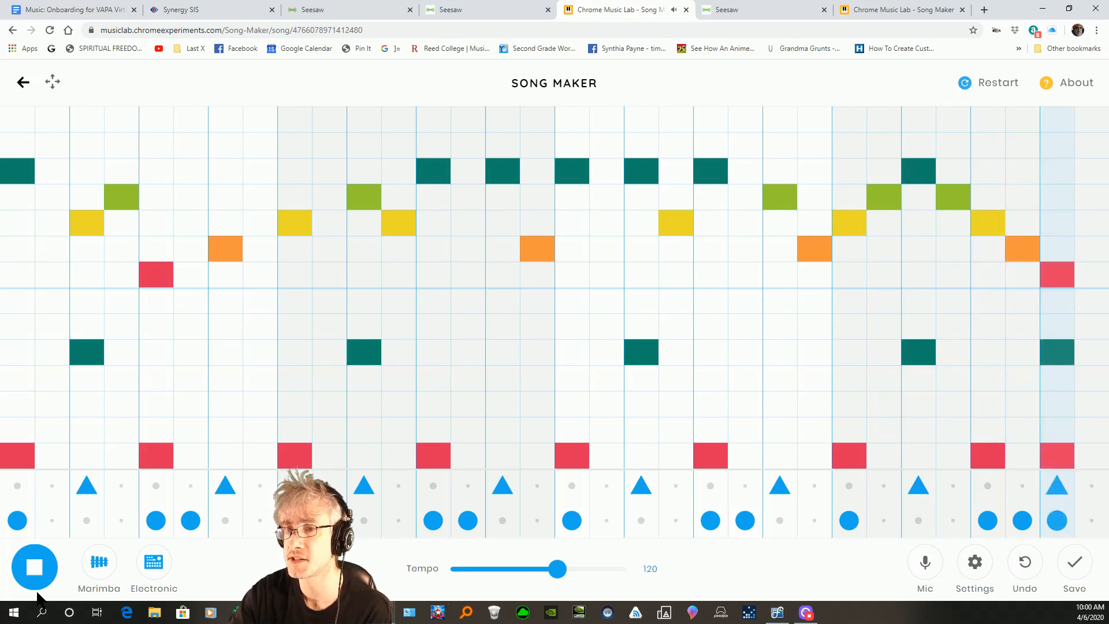
{"action": "left_click", "coordinate": [33, 566]}
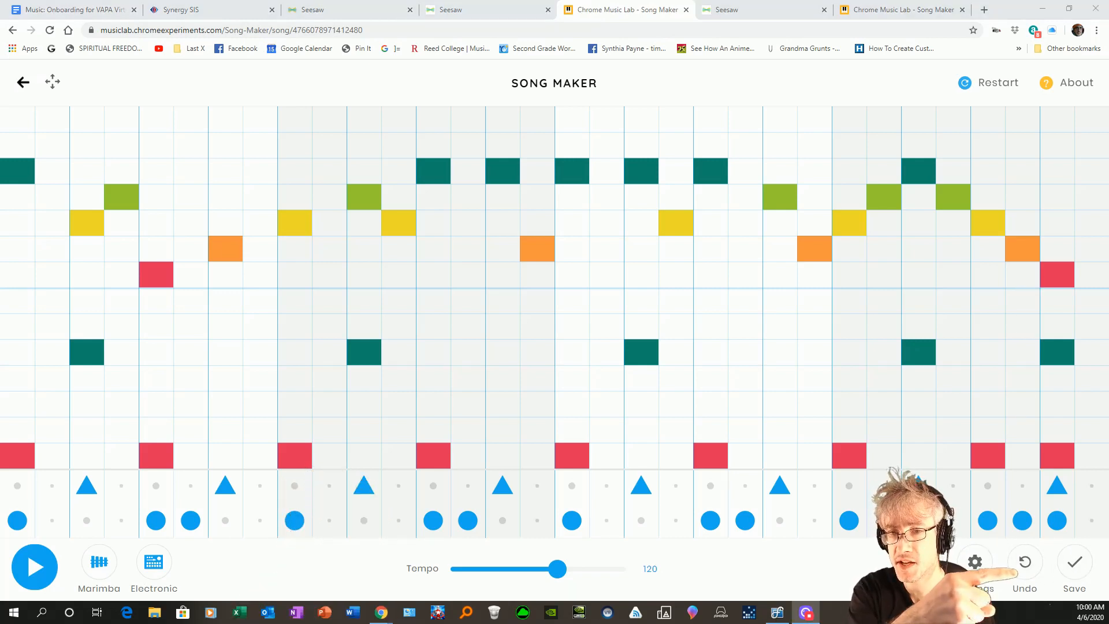
{"action": "left_click", "coordinate": [1073, 562]}
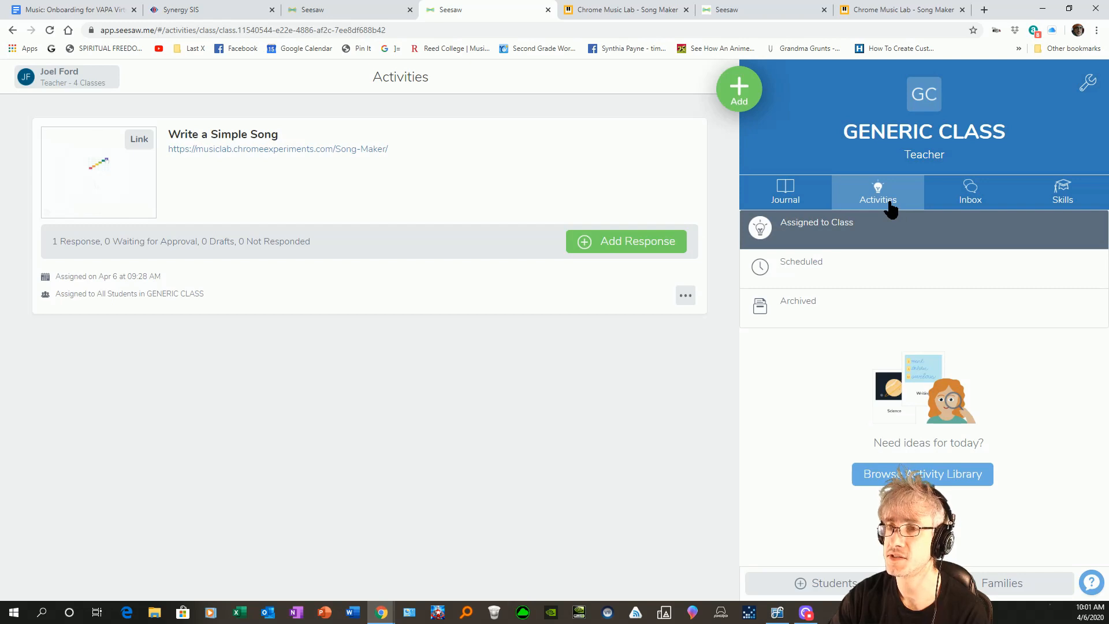
{"action": "mouse_move", "coordinate": [650, 193]}
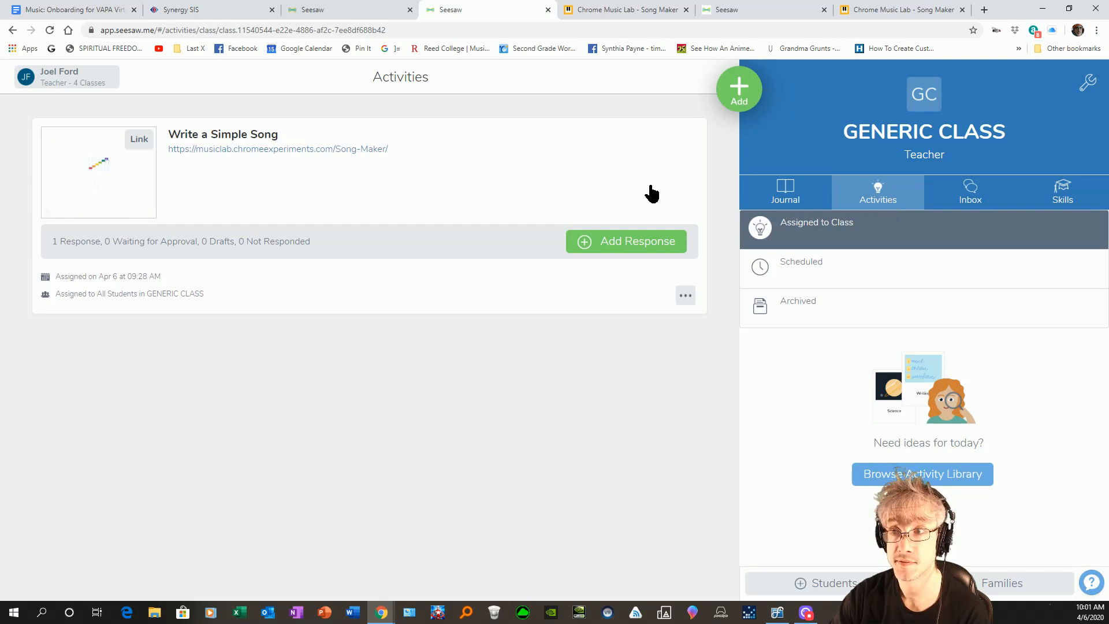
Attach the saved Song Maker URL as a link response to Write a Simple Song and post it to the journal.
{"action": "left_click", "coordinate": [625, 242]}
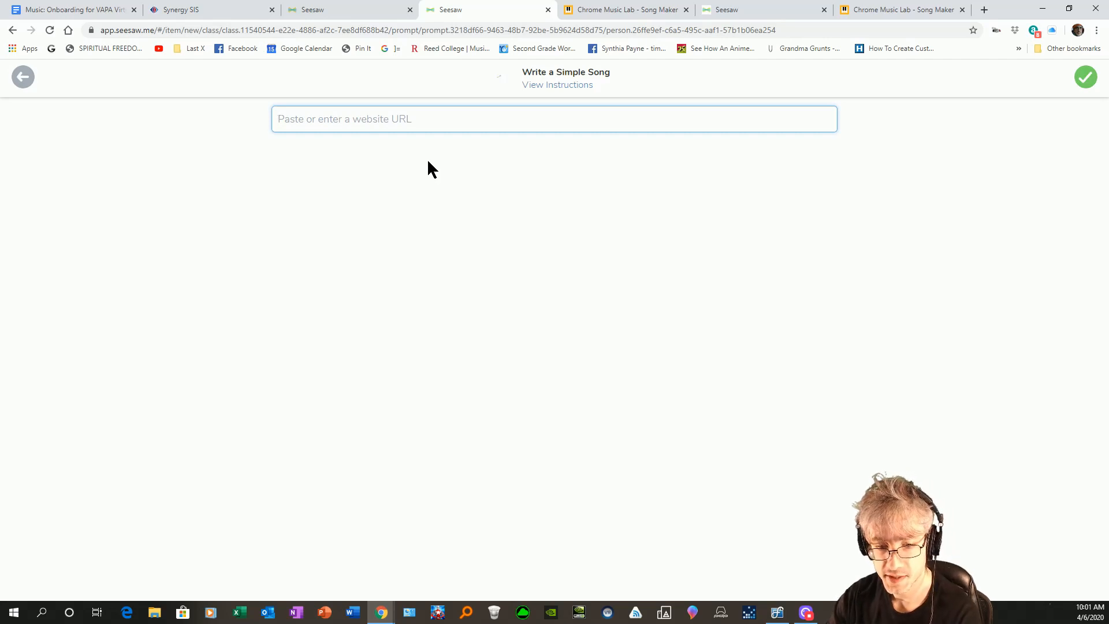
{"action": "type", "text": "https://musiclab.chromeexperiments.com/Song-Maker/song/4741220371791872"}
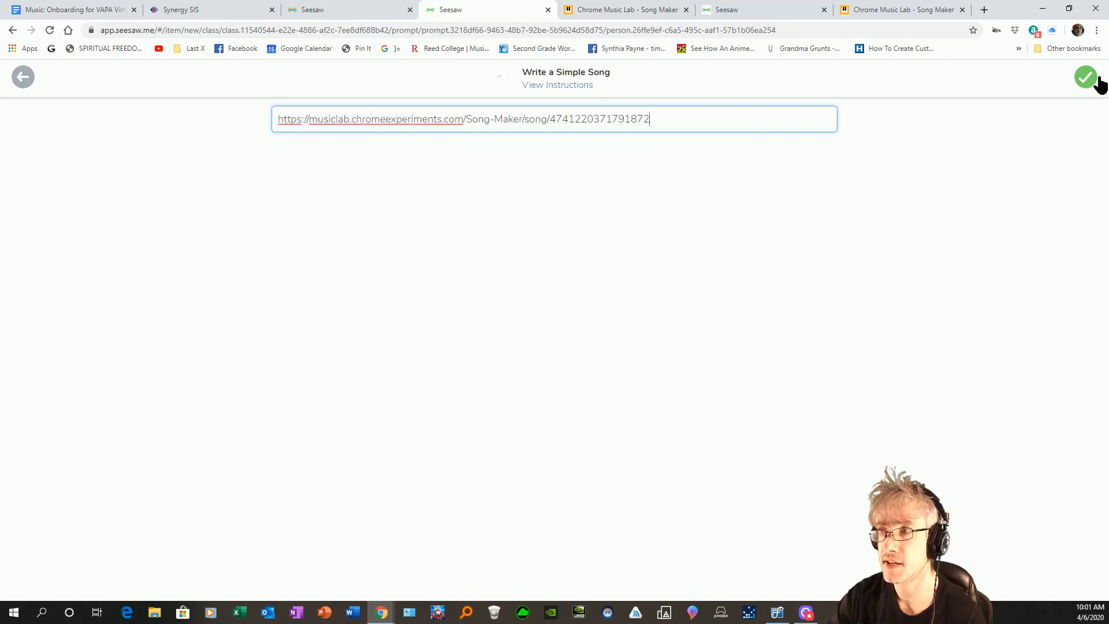
{"action": "left_click", "coordinate": [1085, 77]}
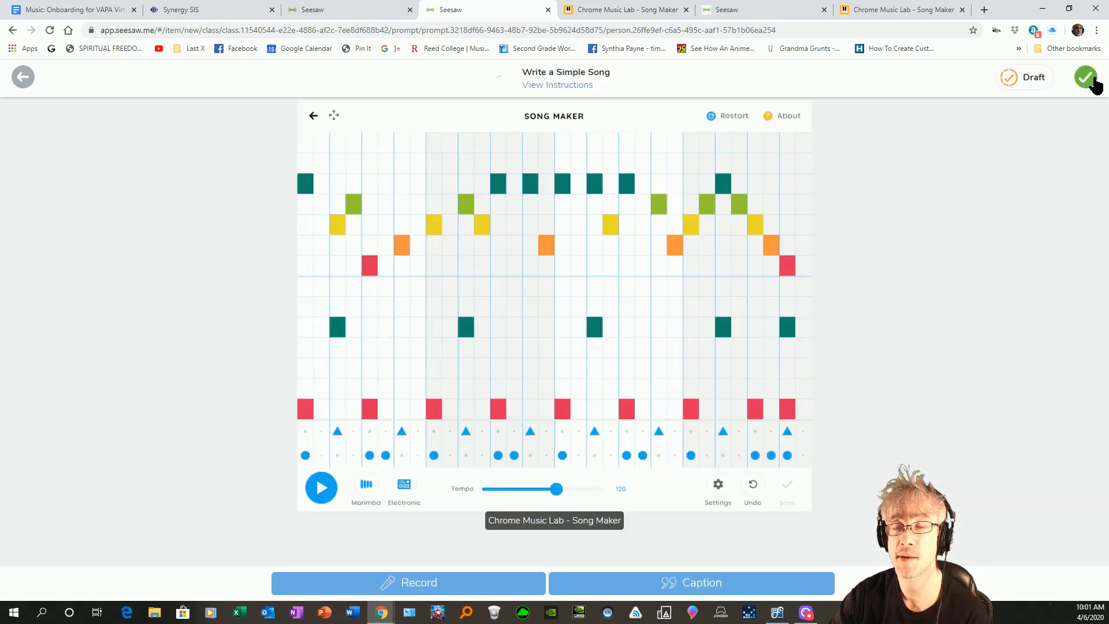
{"action": "left_click", "coordinate": [1086, 77]}
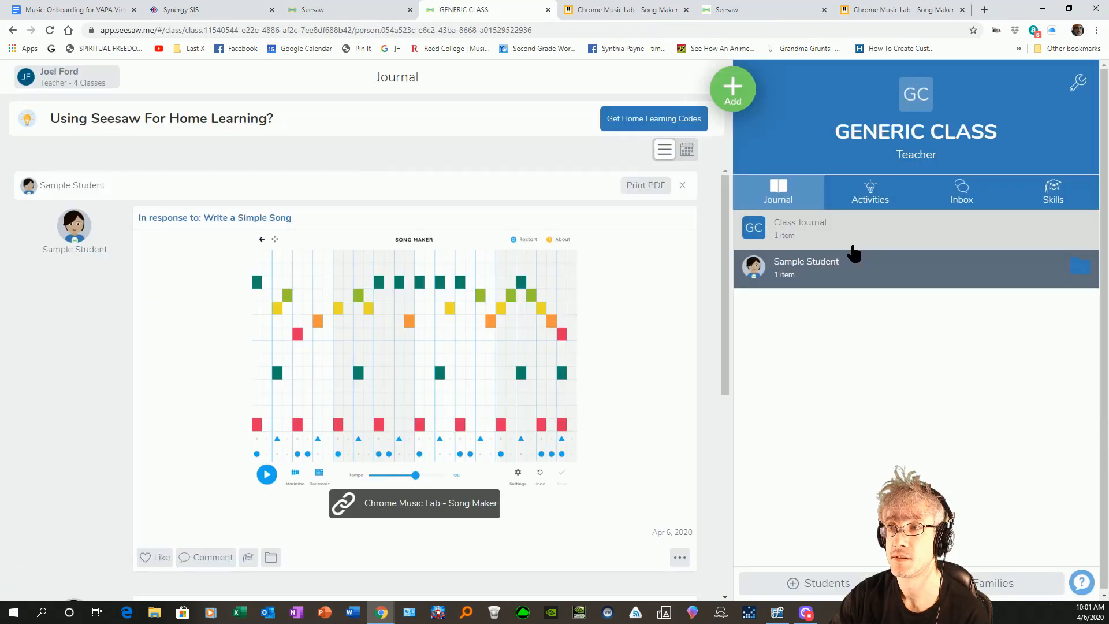